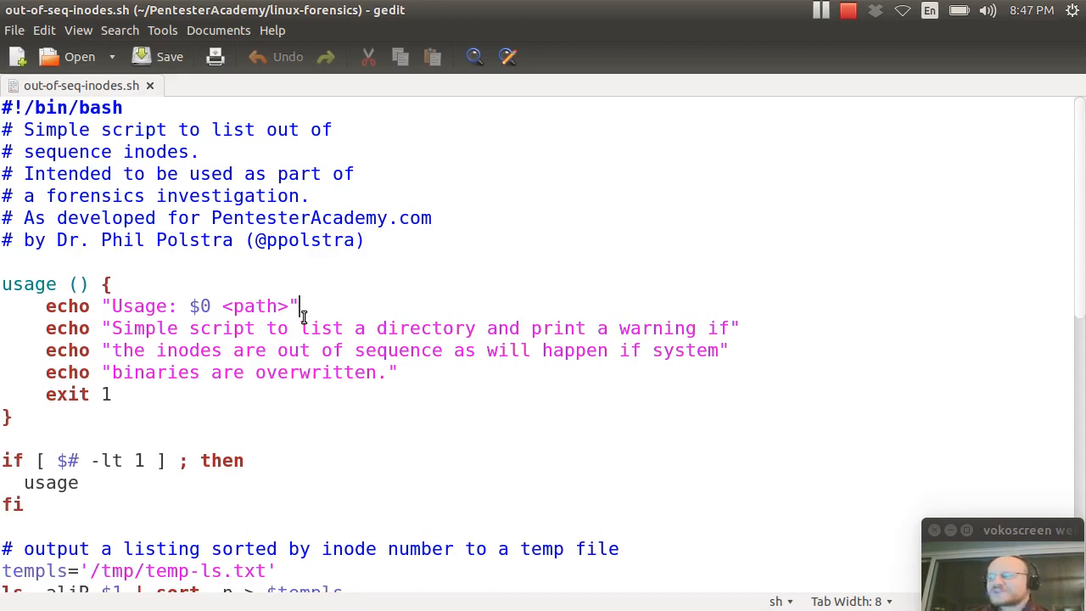
pyautogui.moveTo(144, 146)
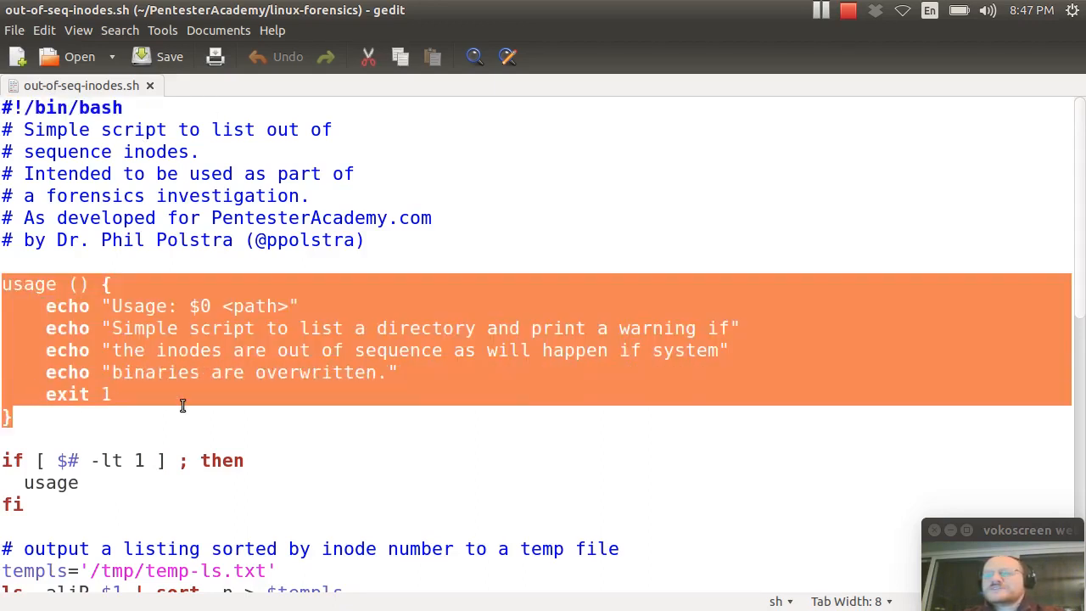
# Highlight the script's argument-count test ($# -lt 1) and the comment about the inode-sorted listing
pyautogui.click(110, 393)
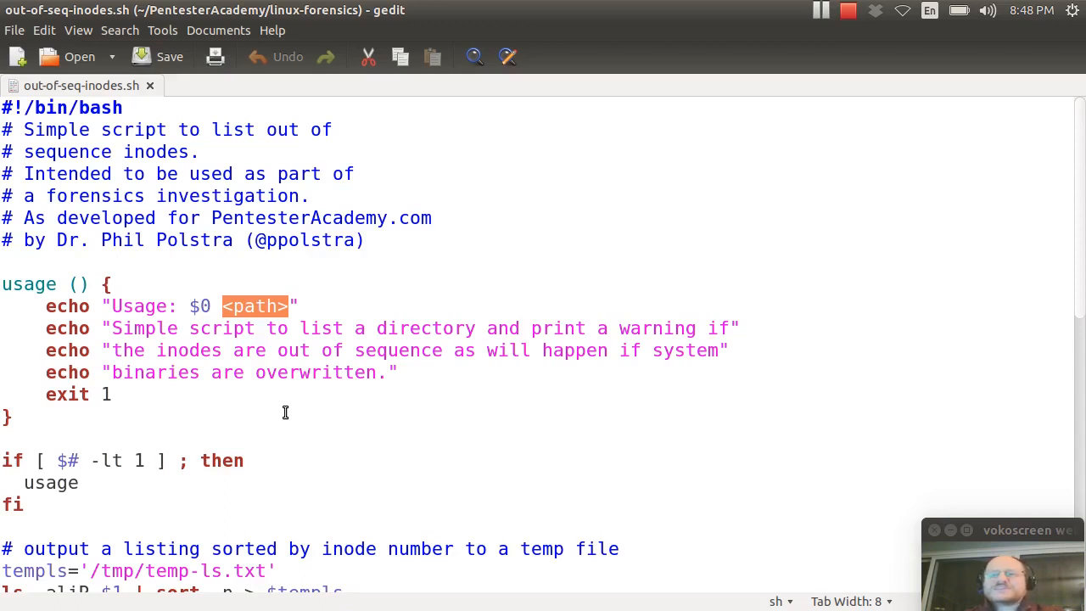
pyautogui.scroll(-3)
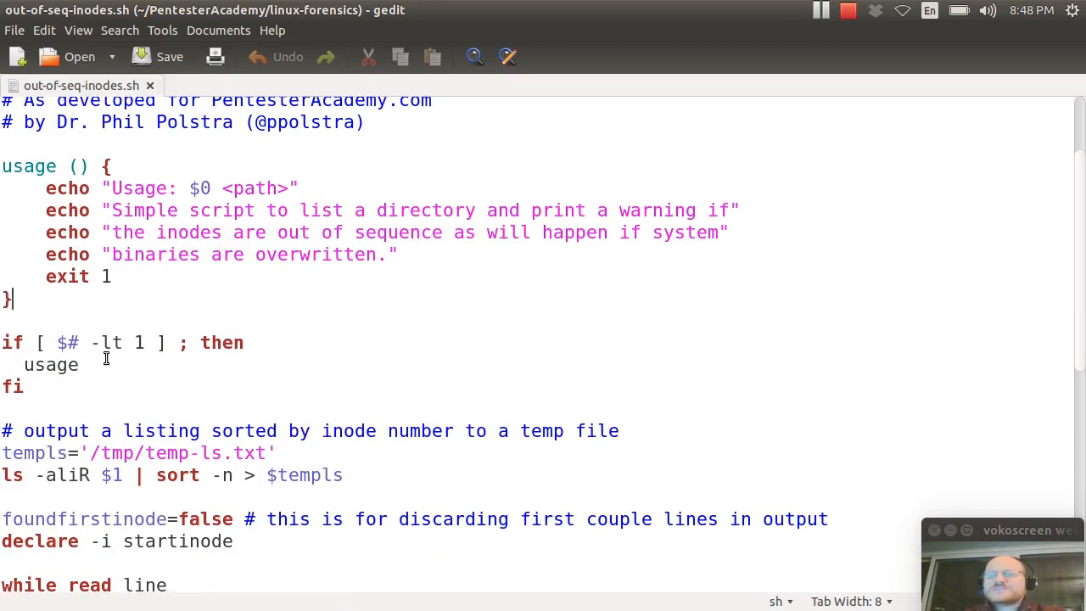
pyautogui.scroll(-3)
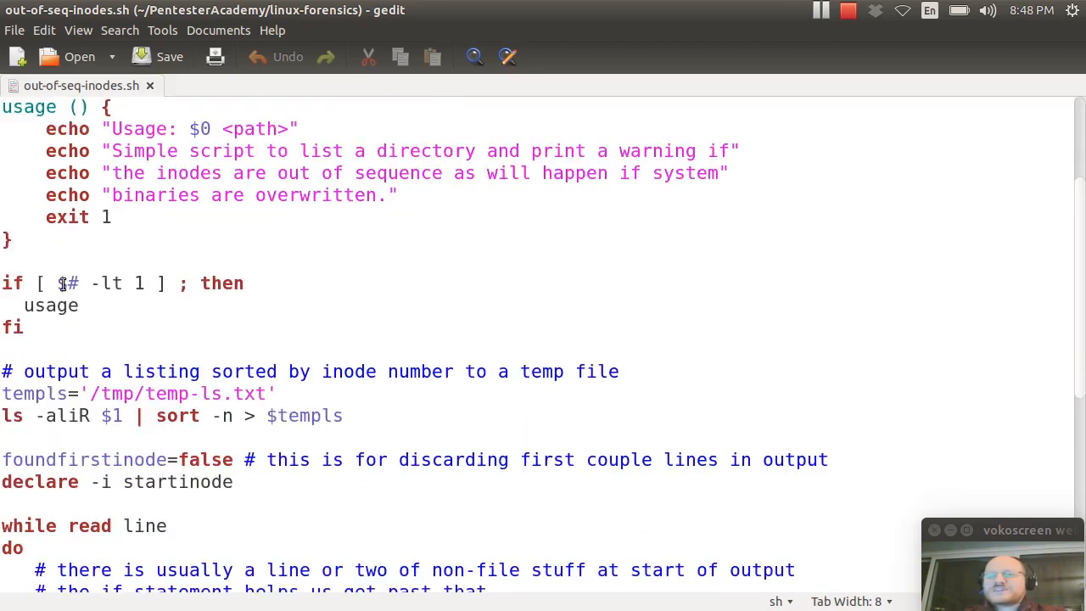
pyautogui.moveTo(58, 282); pyautogui.dragTo(144, 282)
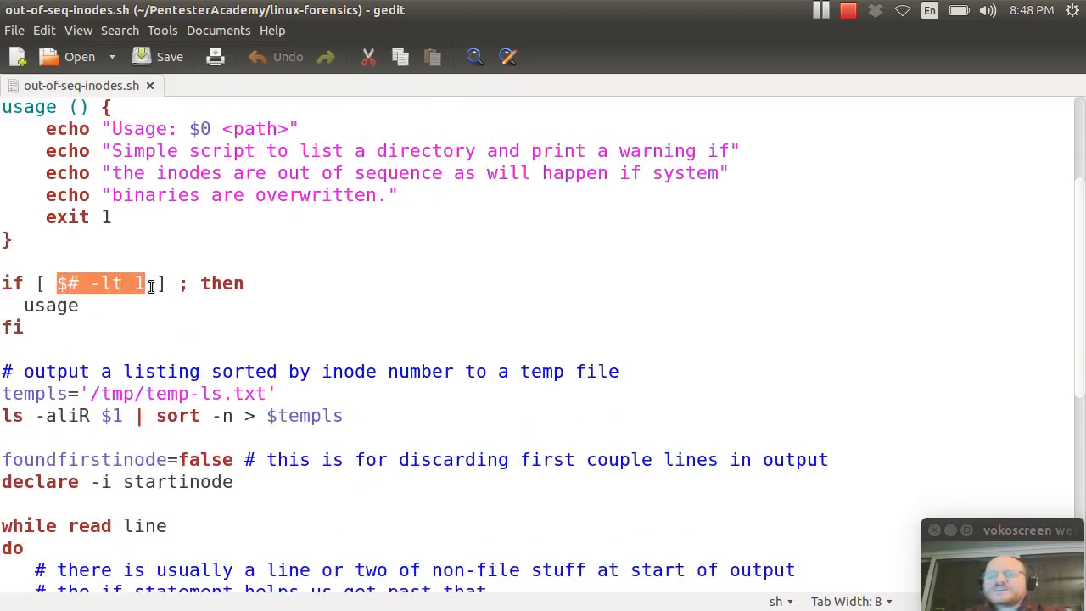
pyautogui.moveTo(152, 322)
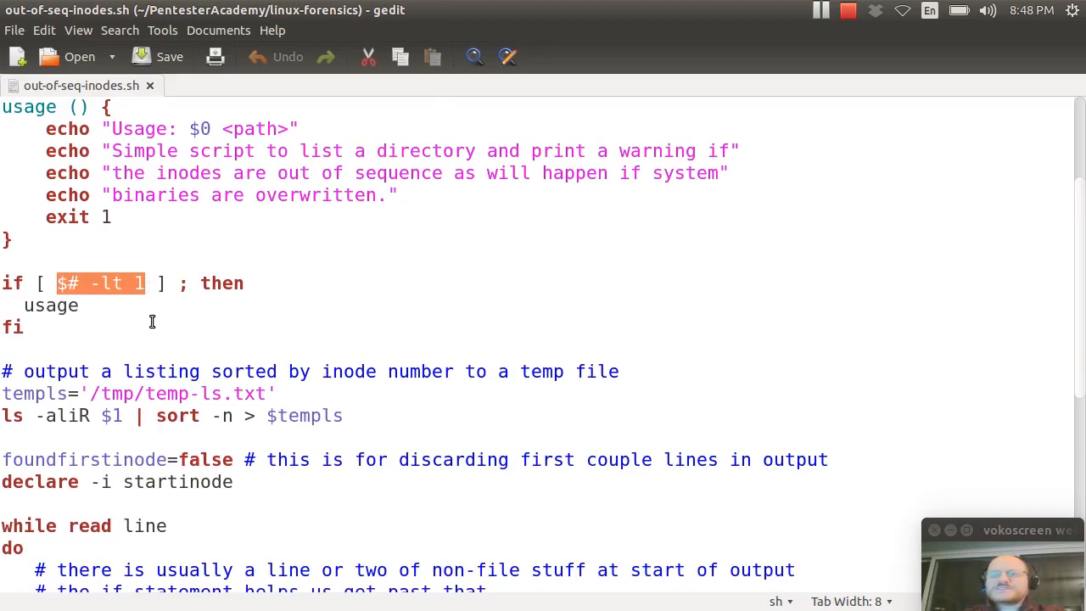
pyautogui.moveTo(112, 314)
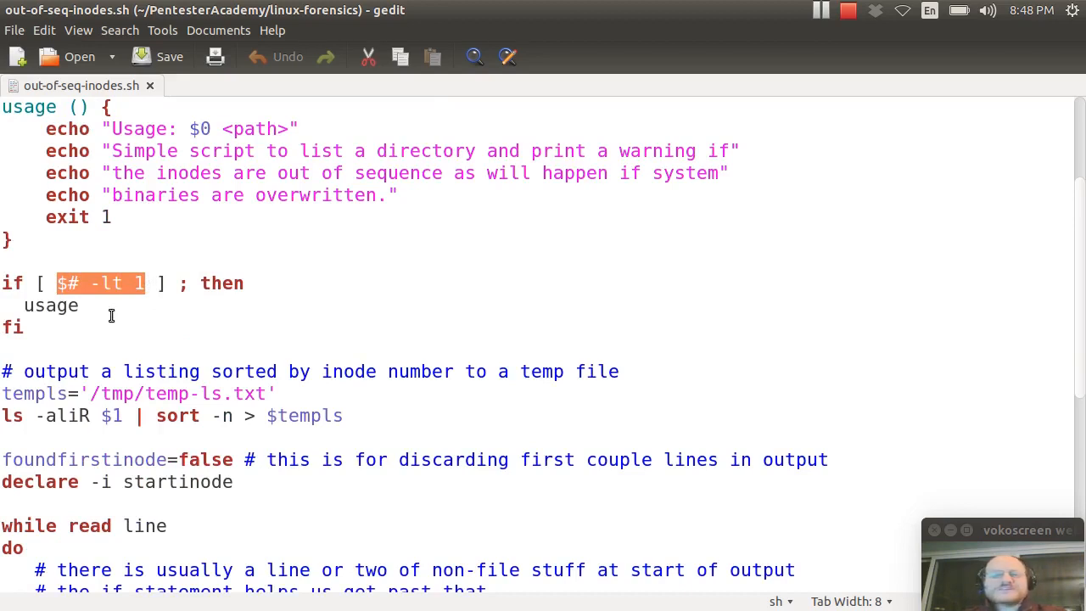
pyautogui.click(78, 305)
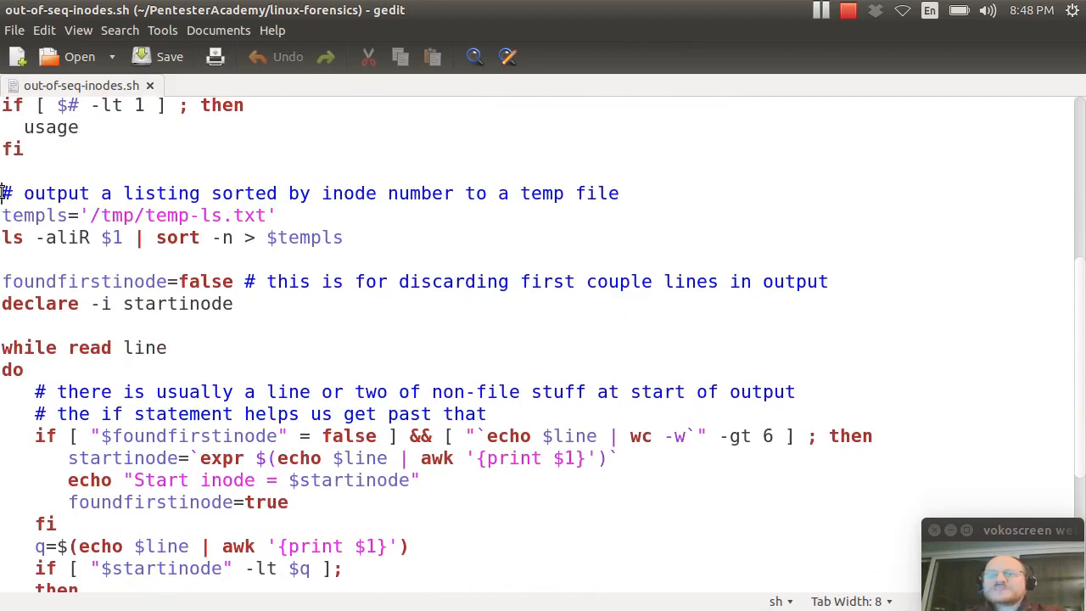
pyautogui.moveTo(0, 194); pyautogui.dragTo(270, 193)
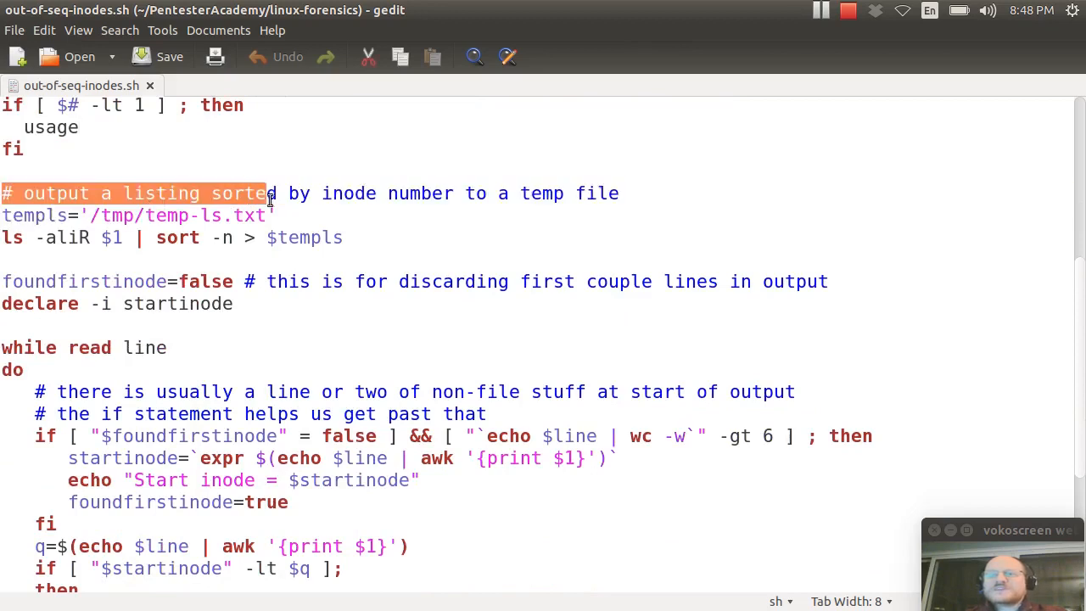
pyautogui.moveTo(272, 193); pyautogui.dragTo(305, 238)
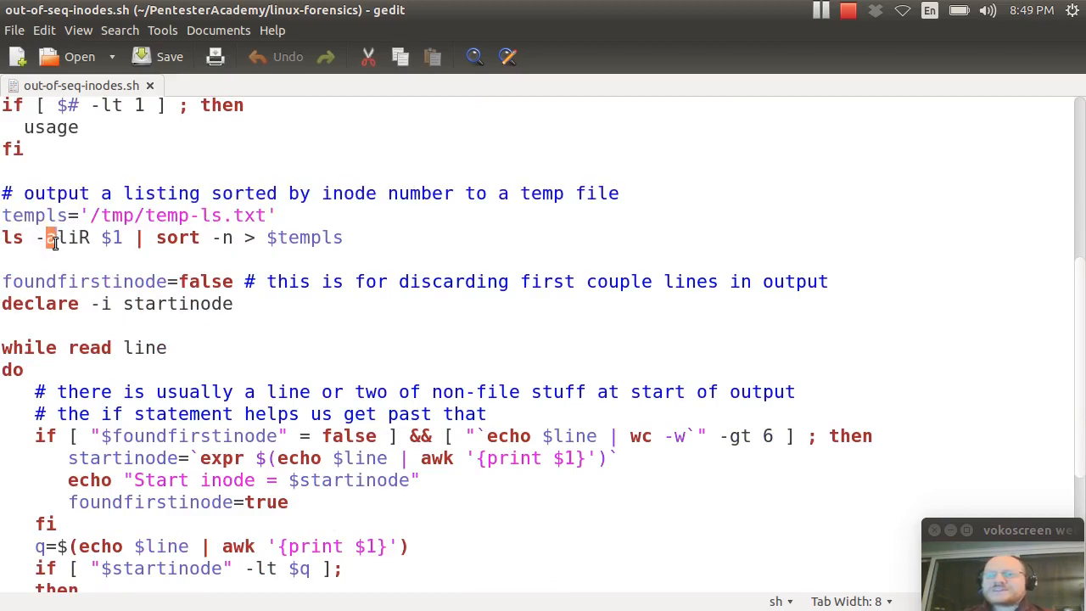
# Point out the ls -iR listing options, the numeric sort in the pipeline and foundfirstinode=false
pyautogui.doubleClick(58, 237)
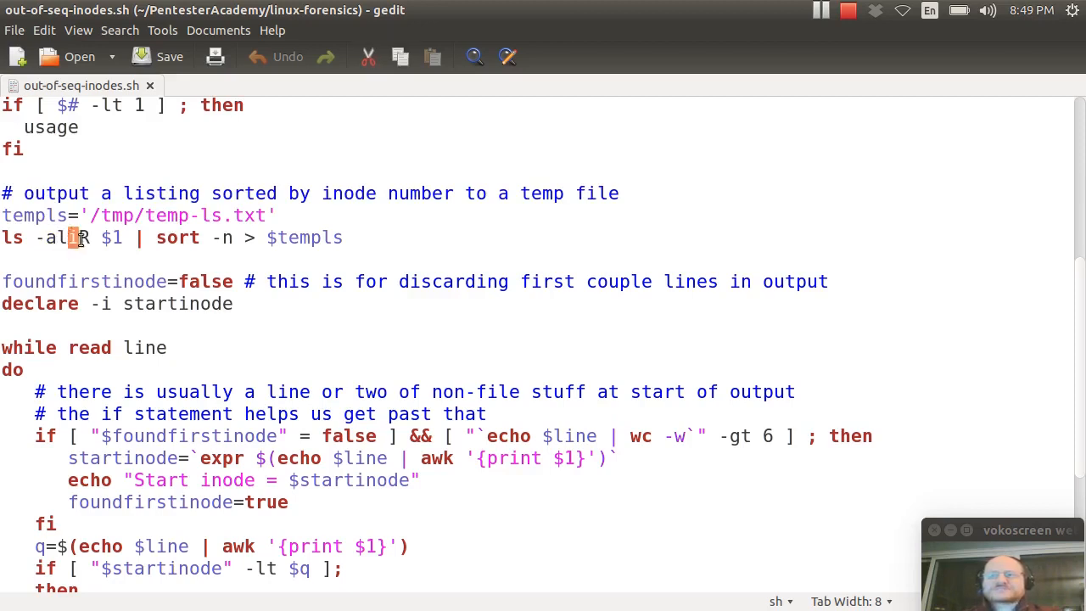
pyautogui.write('i')
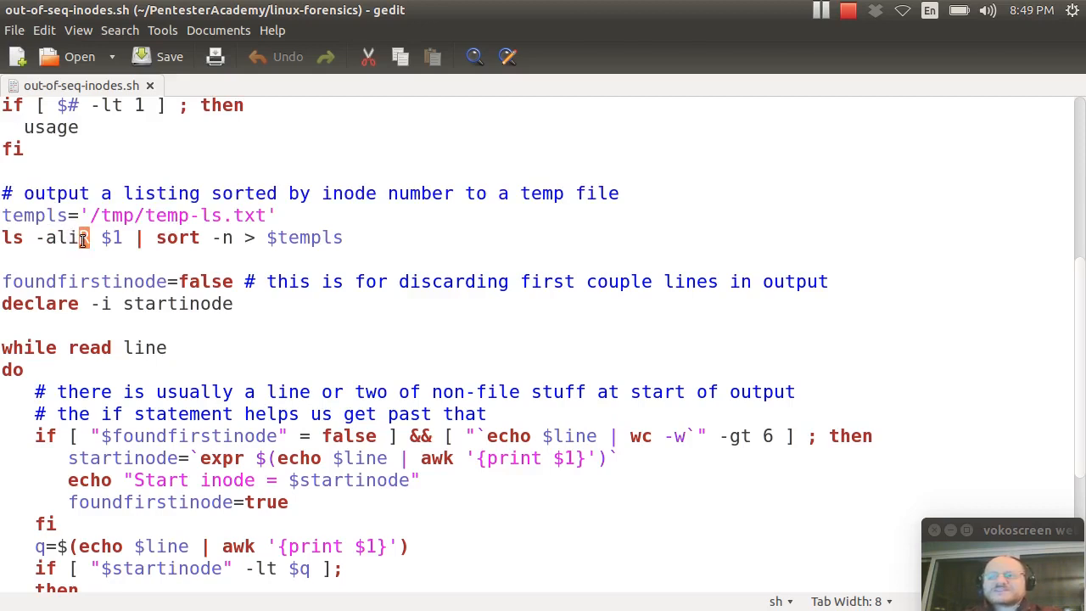
pyautogui.write('R')
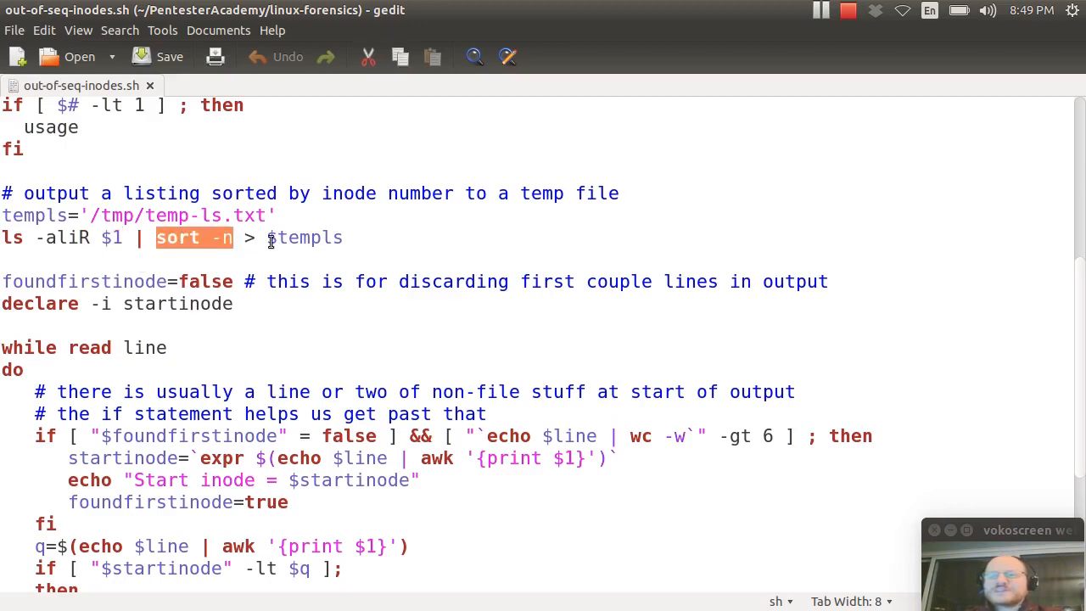
pyautogui.moveTo(234, 237); pyautogui.dragTo(343, 237)
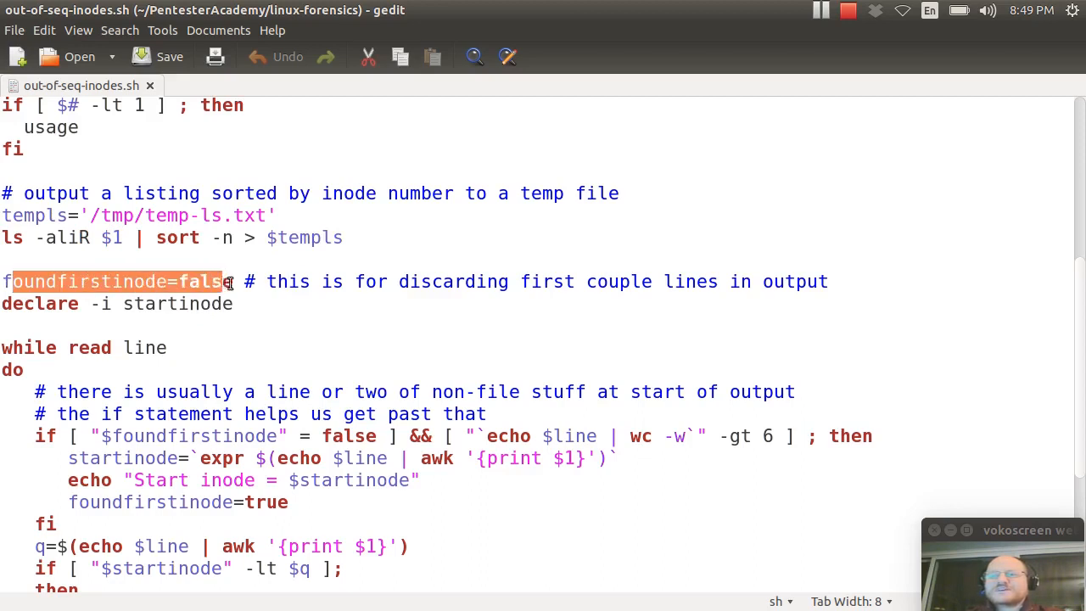
pyautogui.click(251, 292)
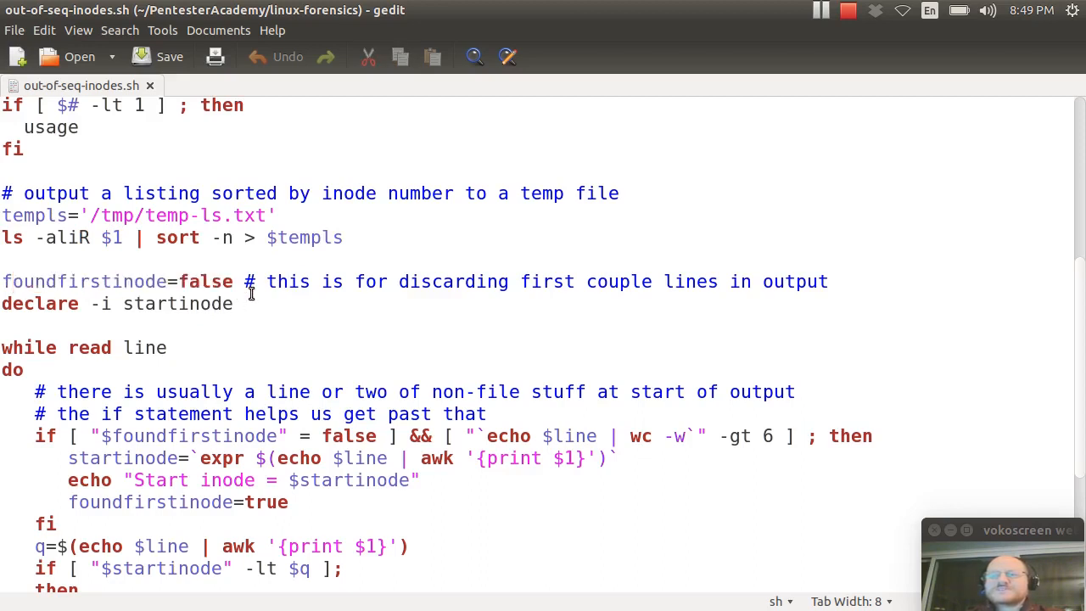
pyautogui.doubleClick(200, 304)
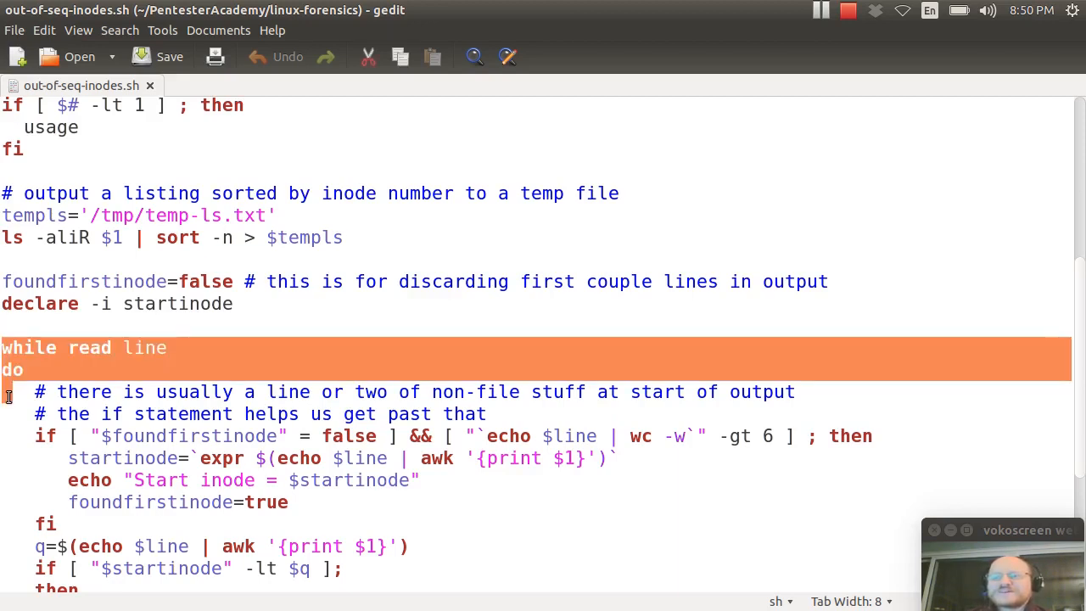
# Walk through the start of the while read loop and its -gt 6 word-count test
pyautogui.scroll(-3)
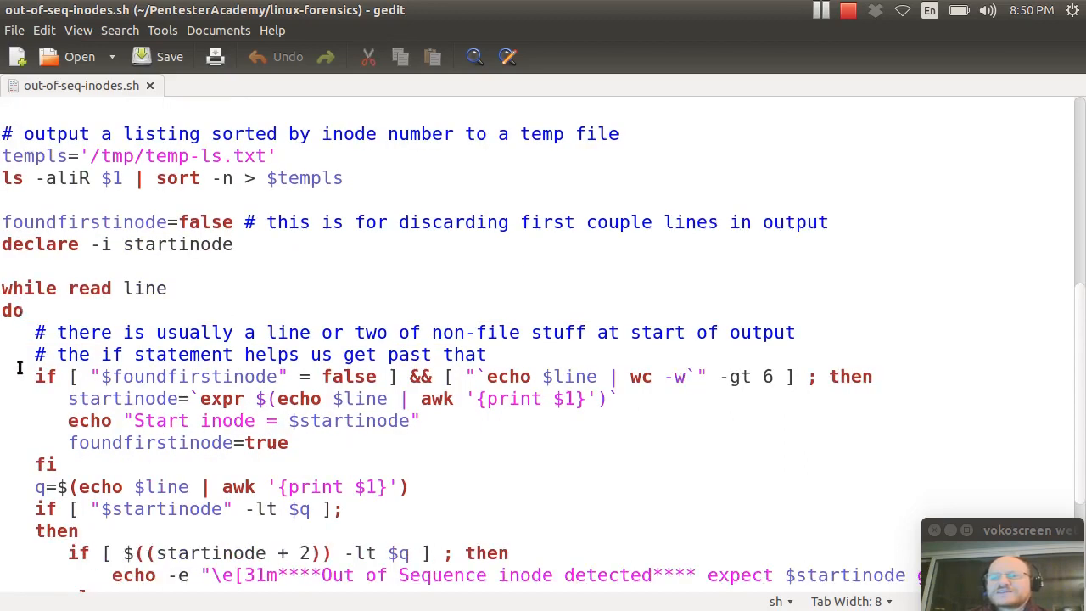
pyautogui.scroll(-3)
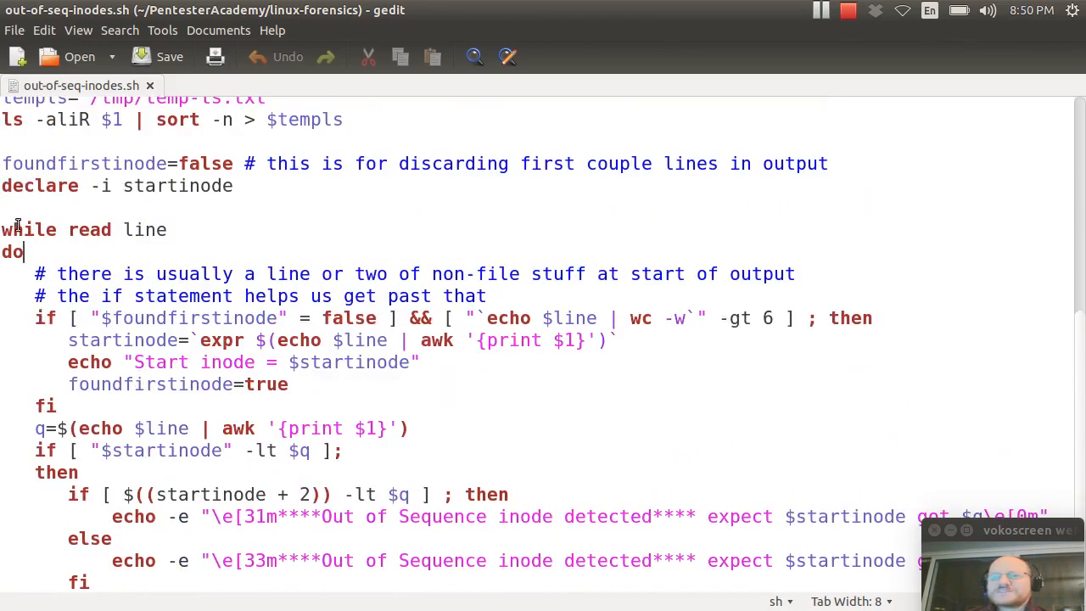
pyautogui.moveTo(0, 229); pyautogui.dragTo(26, 251)
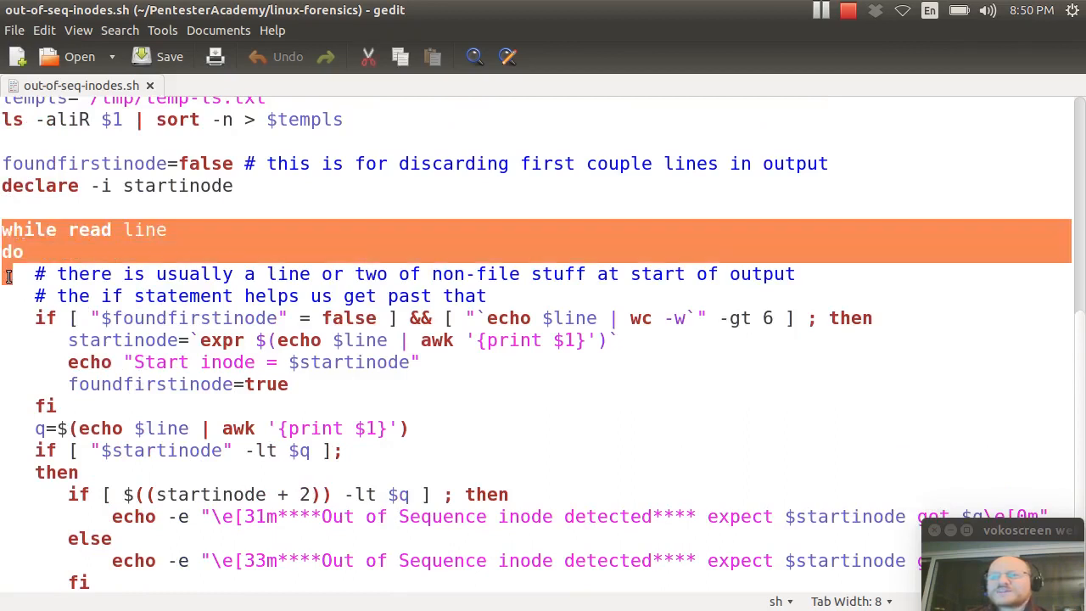
pyautogui.scroll(-3)
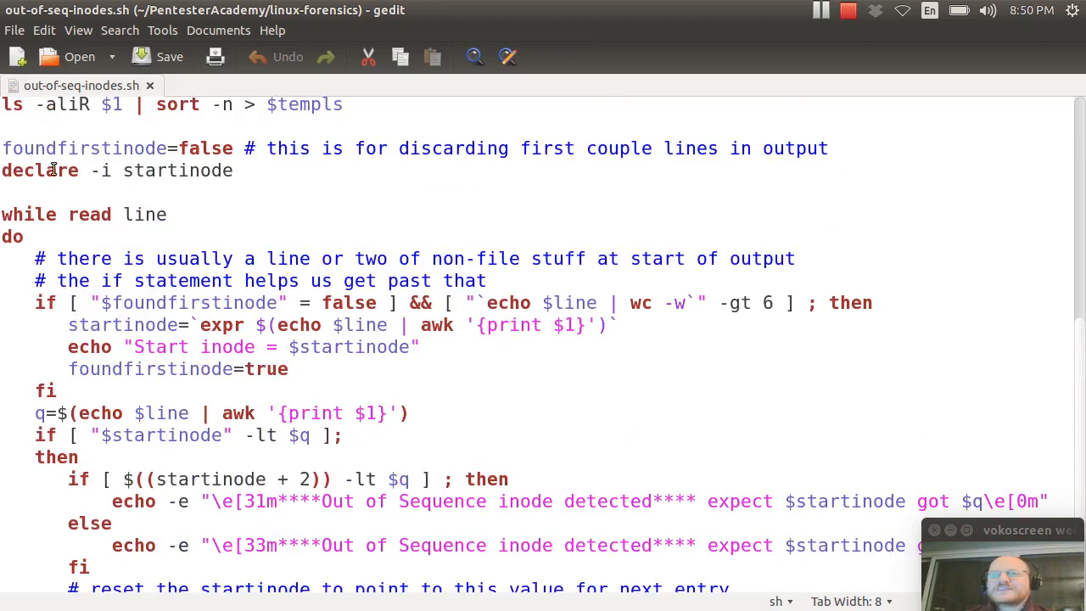
pyautogui.scroll(-3)
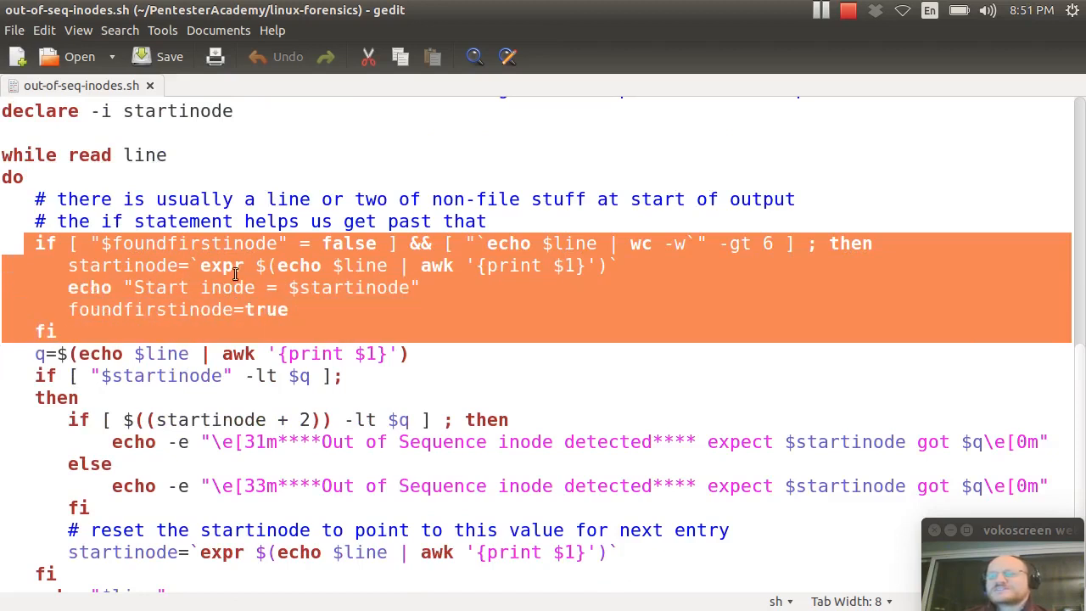
pyautogui.moveTo(235, 244)
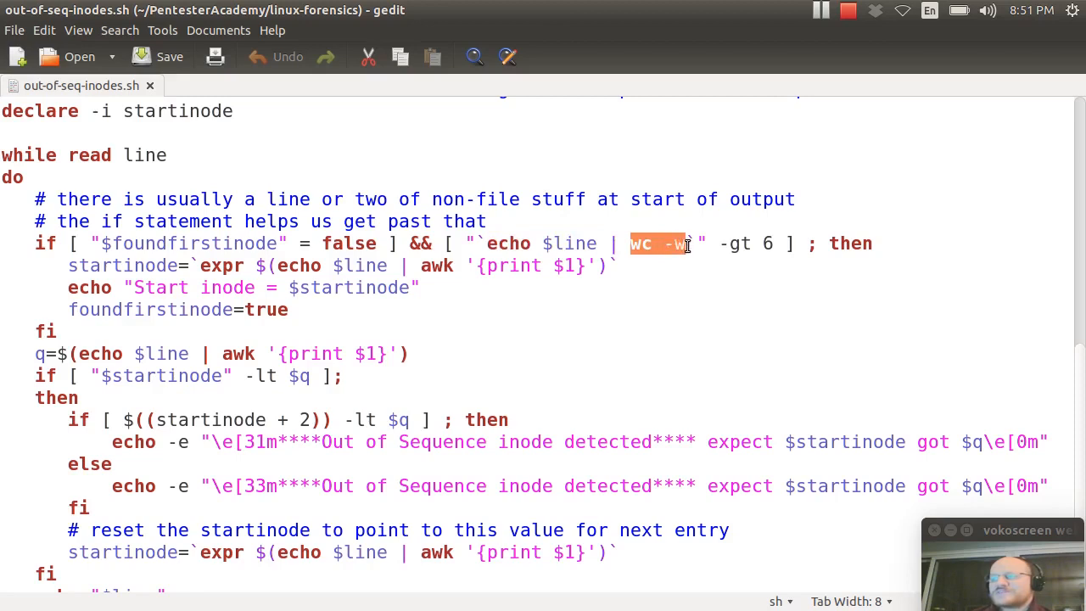
pyautogui.moveTo(691, 278)
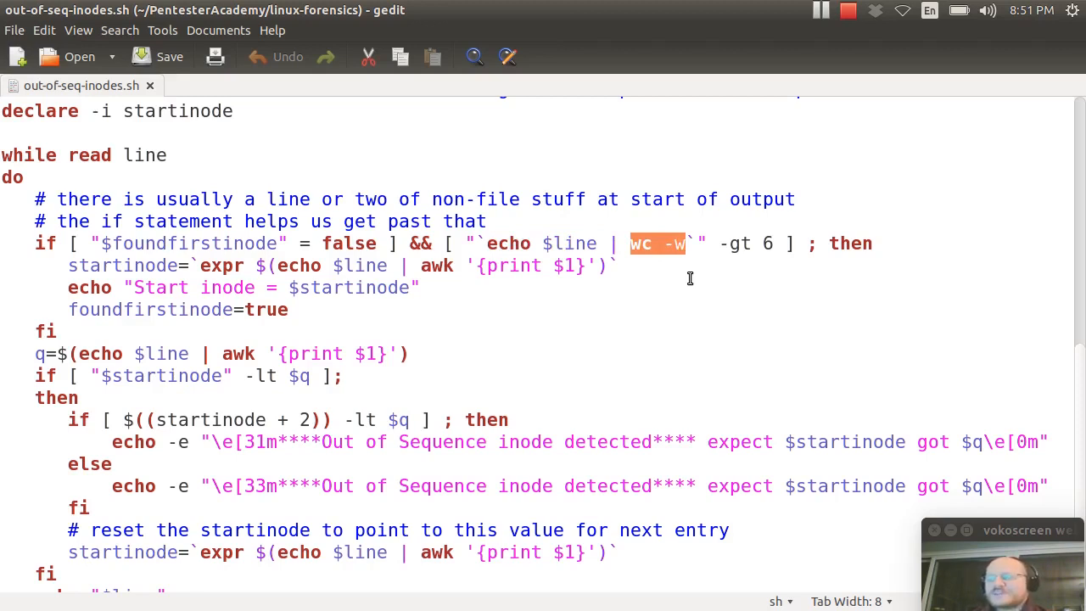
pyautogui.moveTo(653, 244)
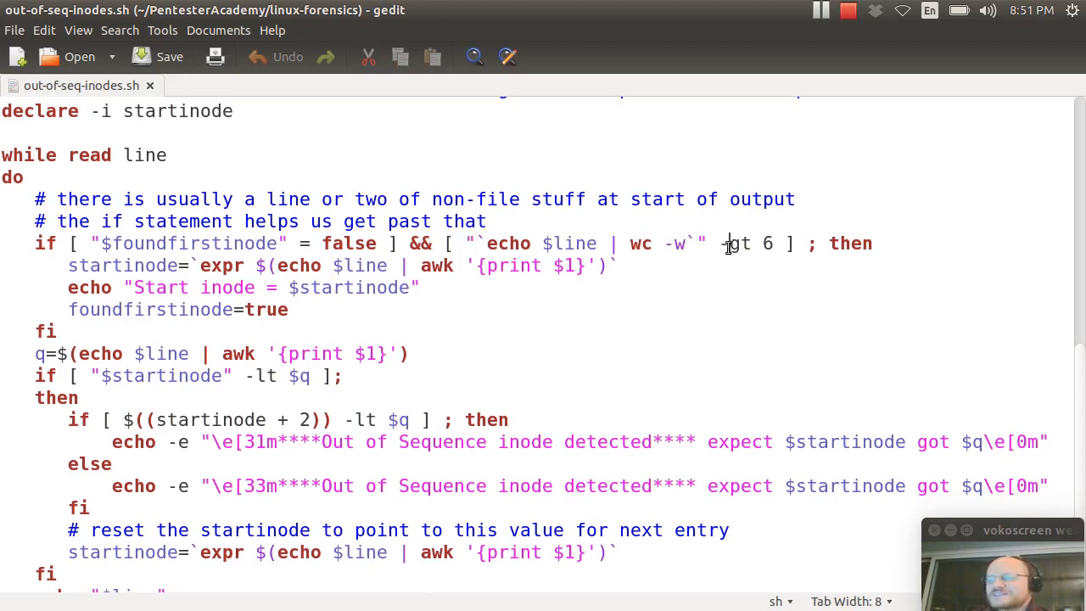
pyautogui.doubleClick(733, 244)
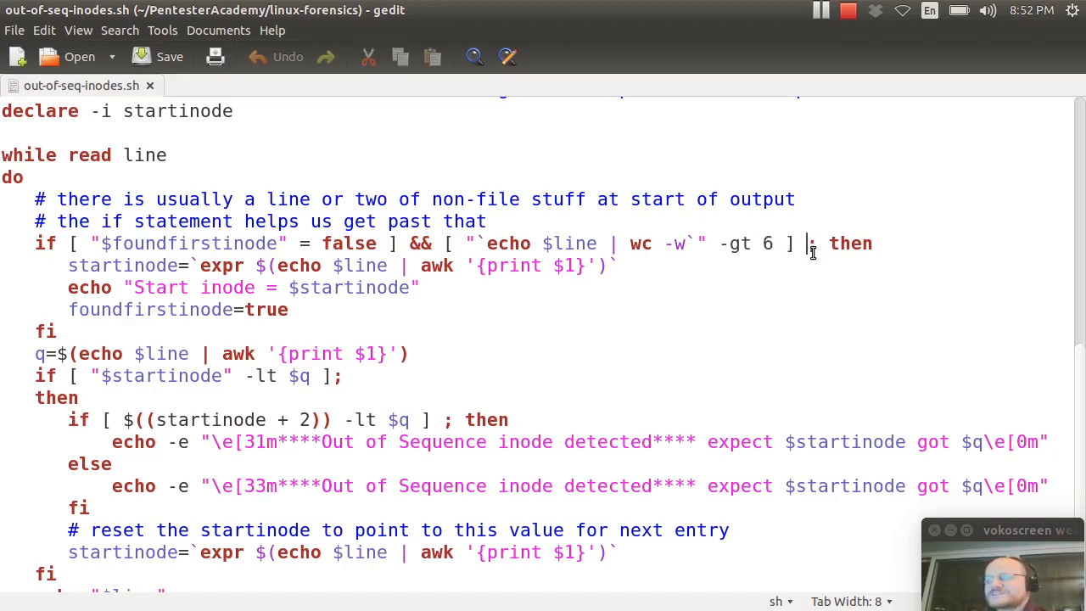
pyautogui.doubleClick(850, 244)
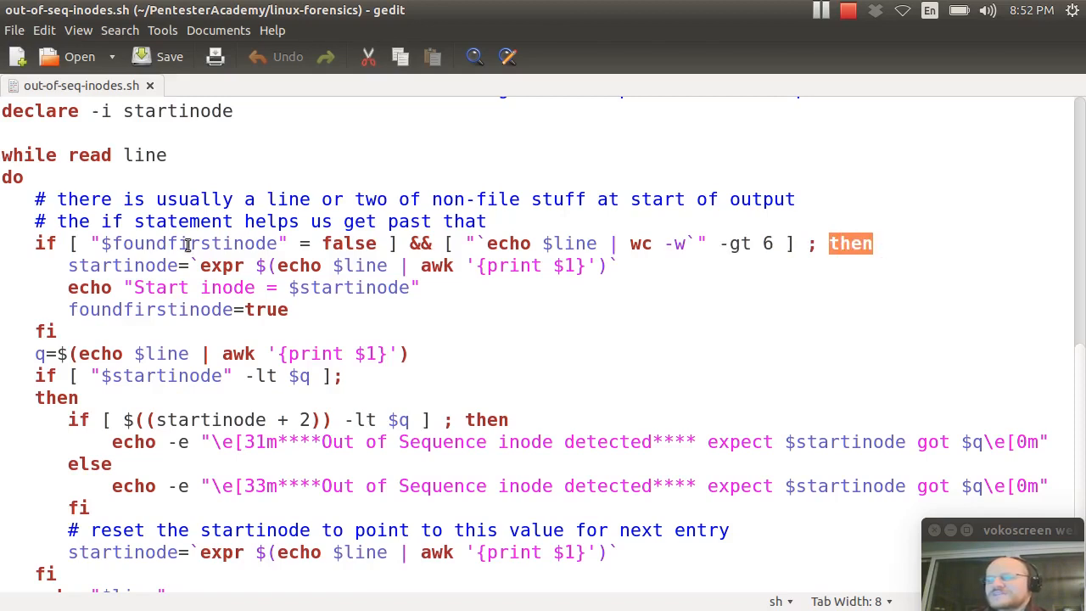
pyautogui.click(72, 264)
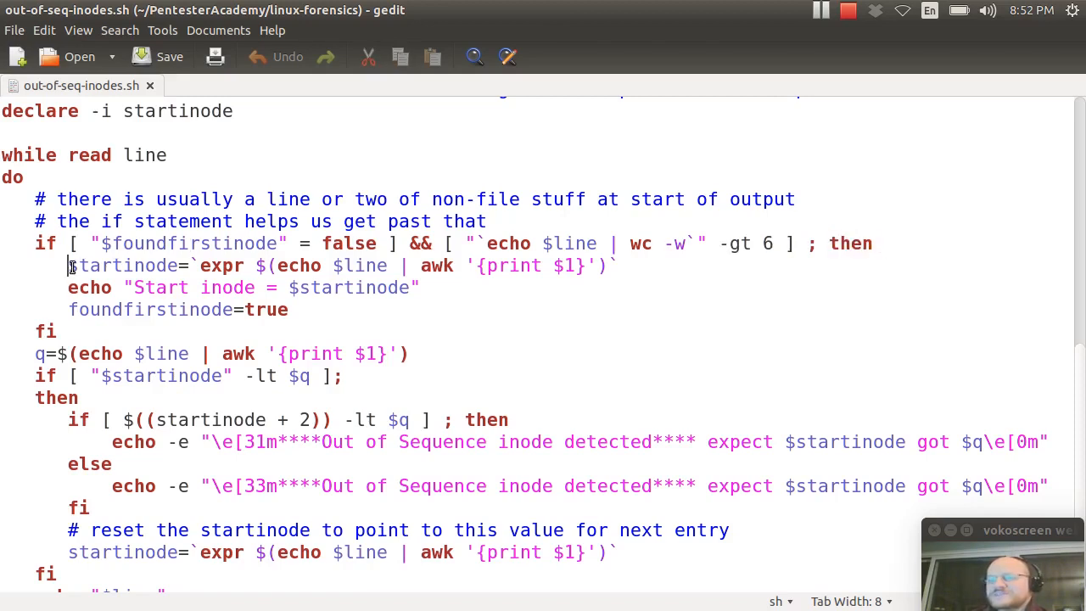
# Explain the startinode assignment built from awk's first field and expr
pyautogui.doubleClick(127, 265)
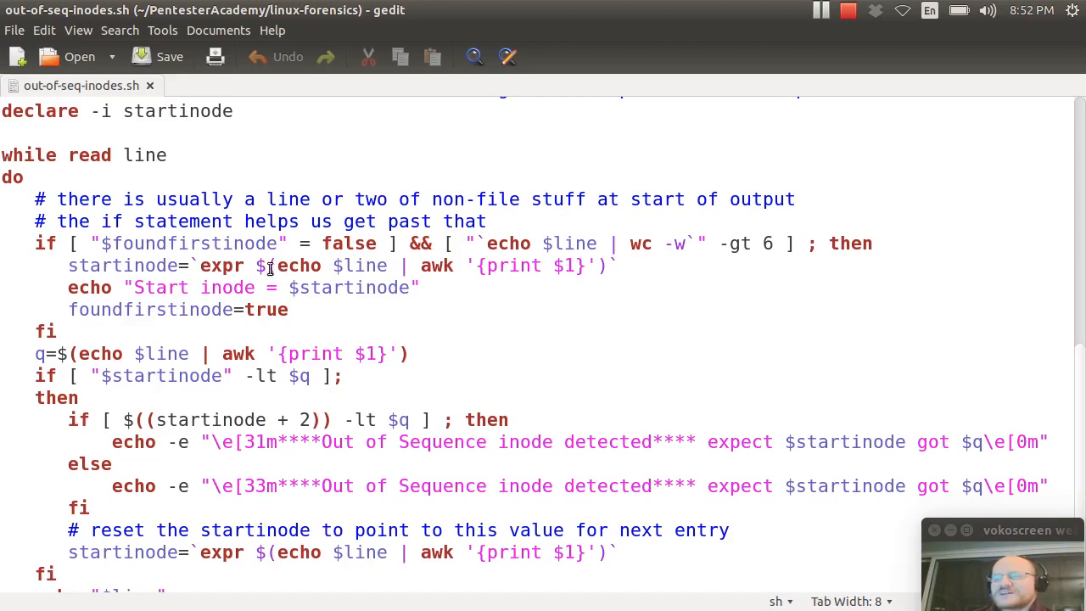
pyautogui.doubleClick(299, 265)
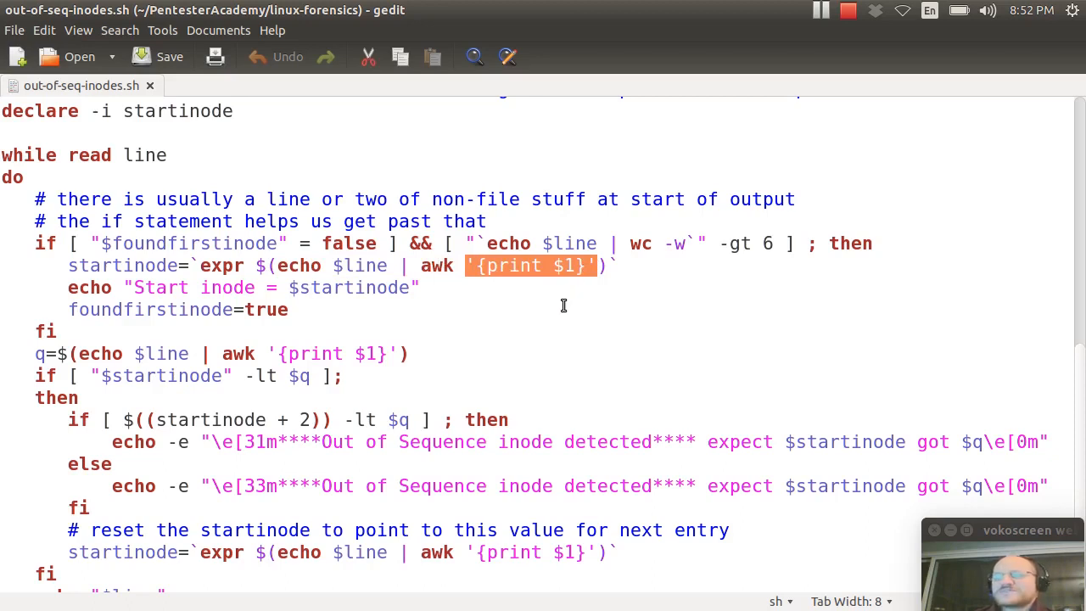
pyautogui.moveTo(553, 314)
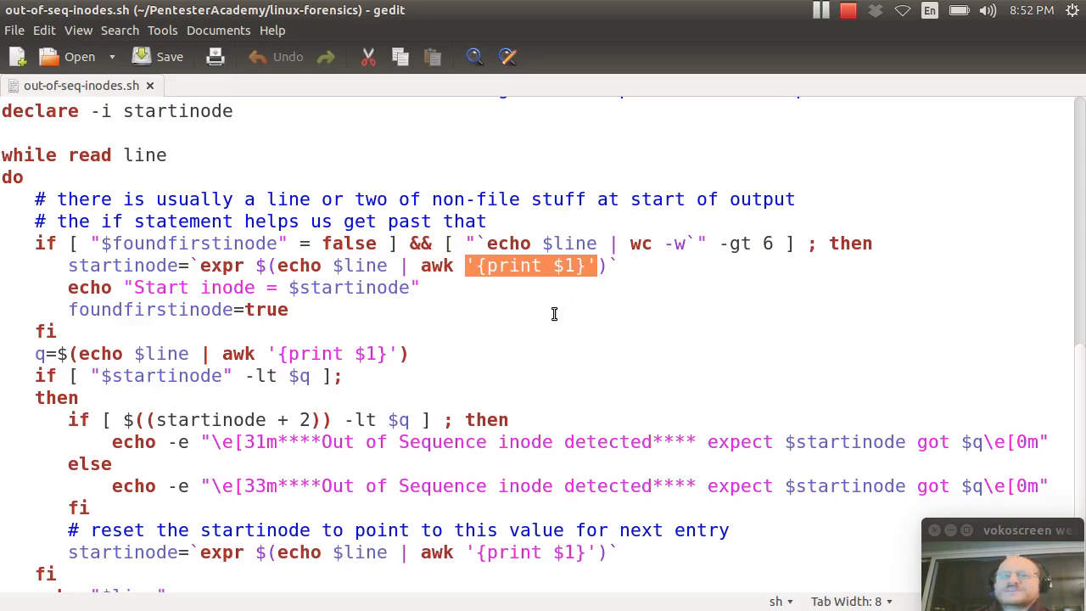
pyautogui.moveTo(548, 312)
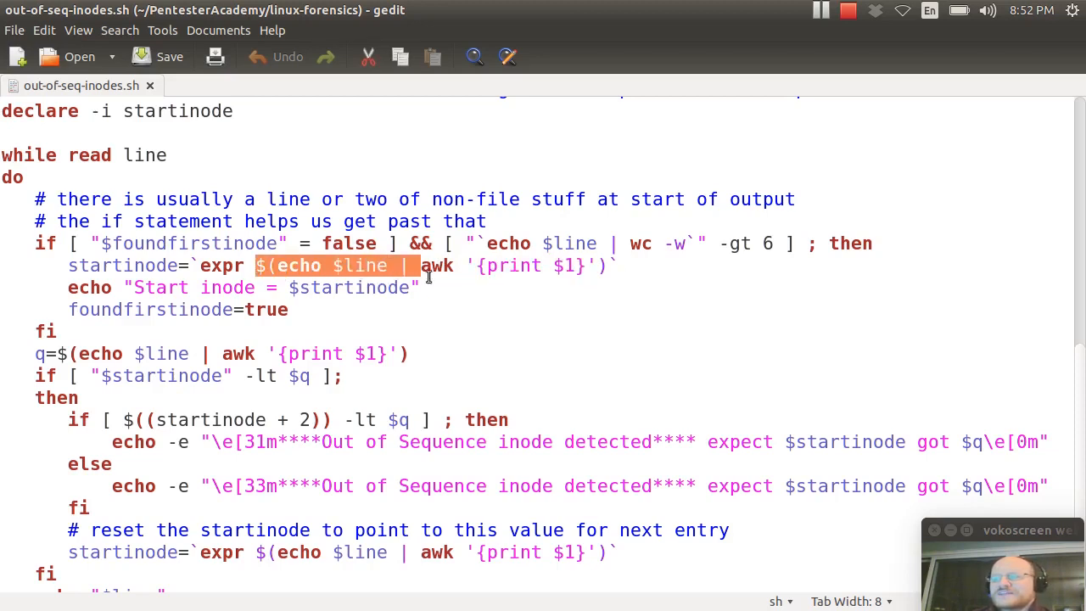
pyautogui.moveTo(415, 264); pyautogui.dragTo(598, 264)
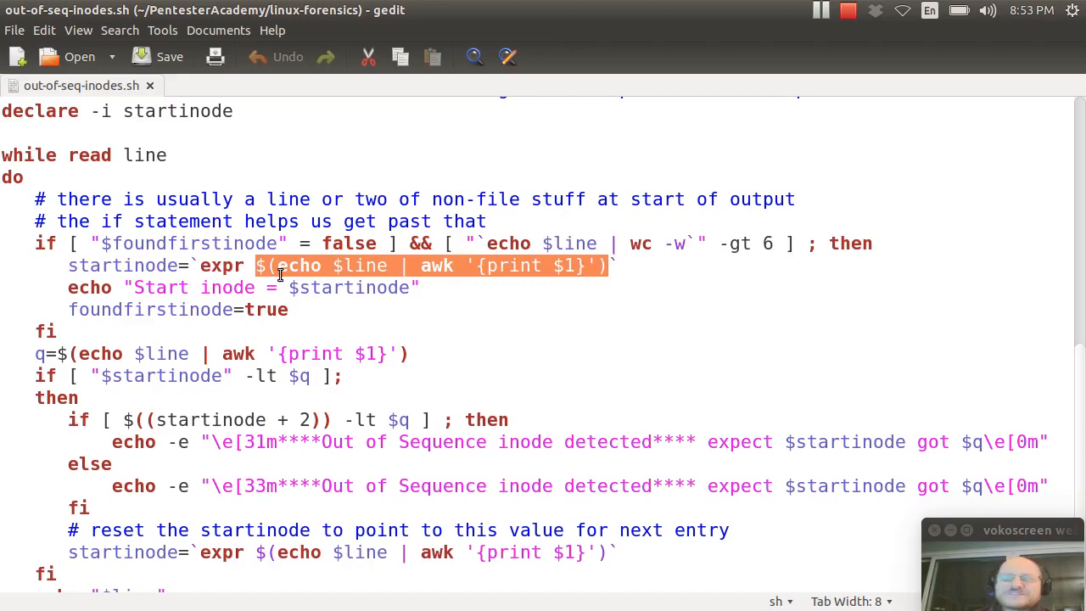
pyautogui.moveTo(241, 273)
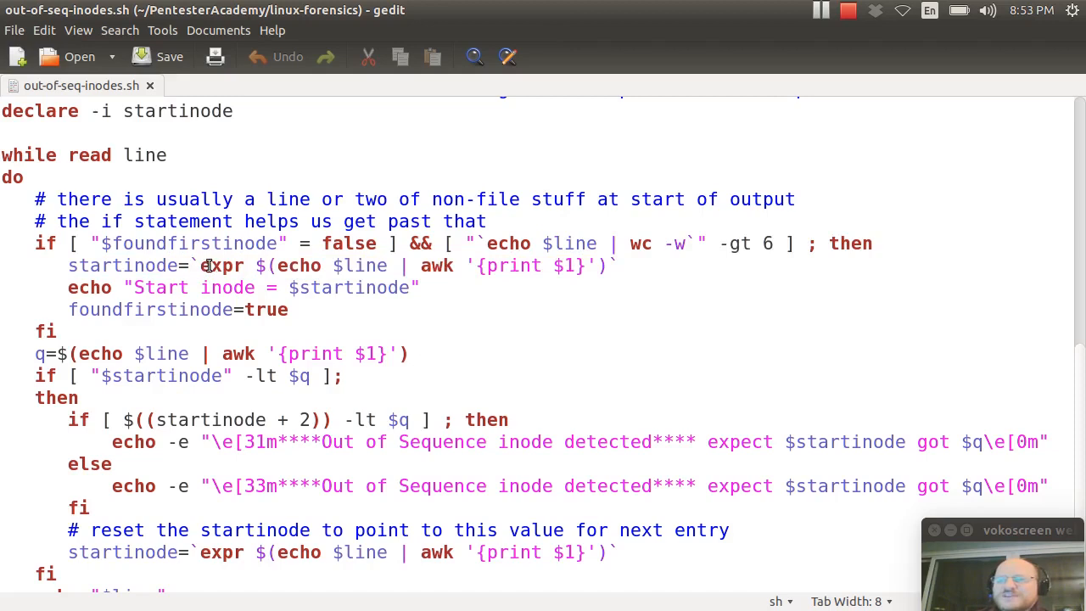
pyautogui.doubleClick(219, 265)
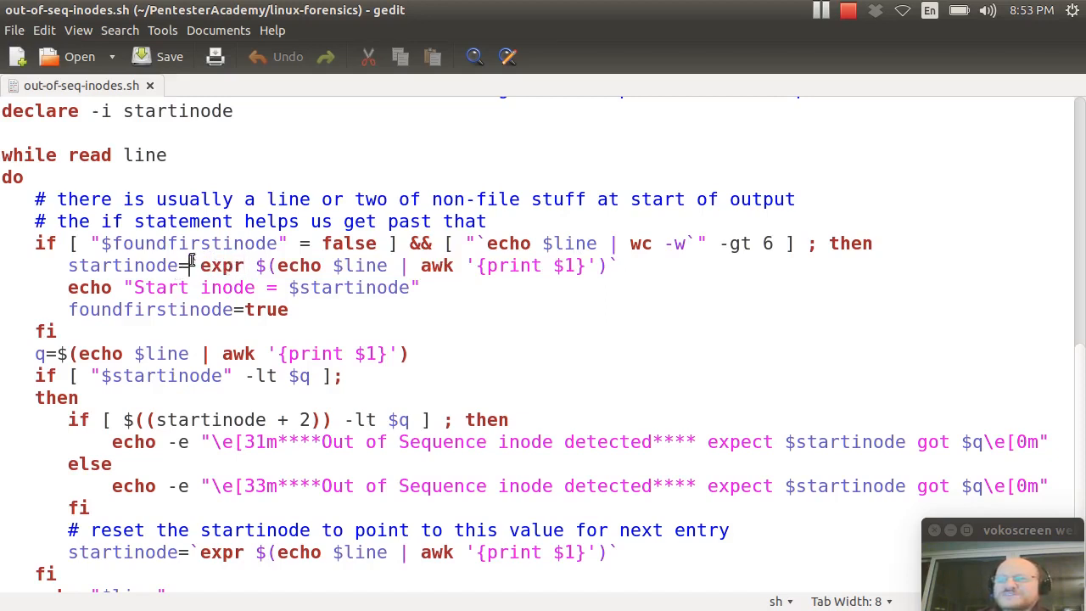
pyautogui.moveTo(193, 265); pyautogui.dragTo(619, 265)
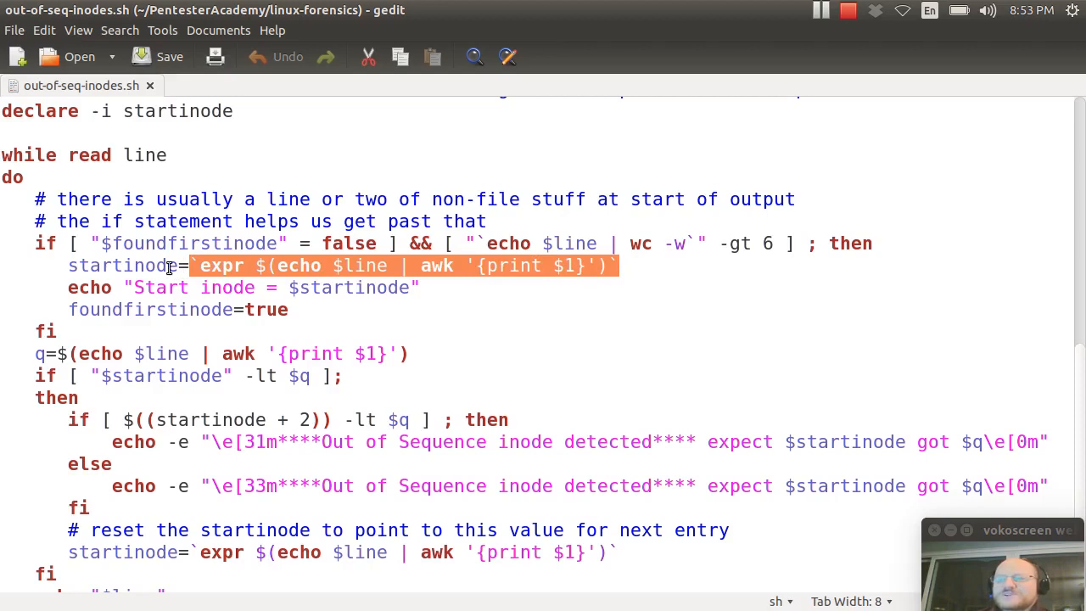
pyautogui.click(173, 264)
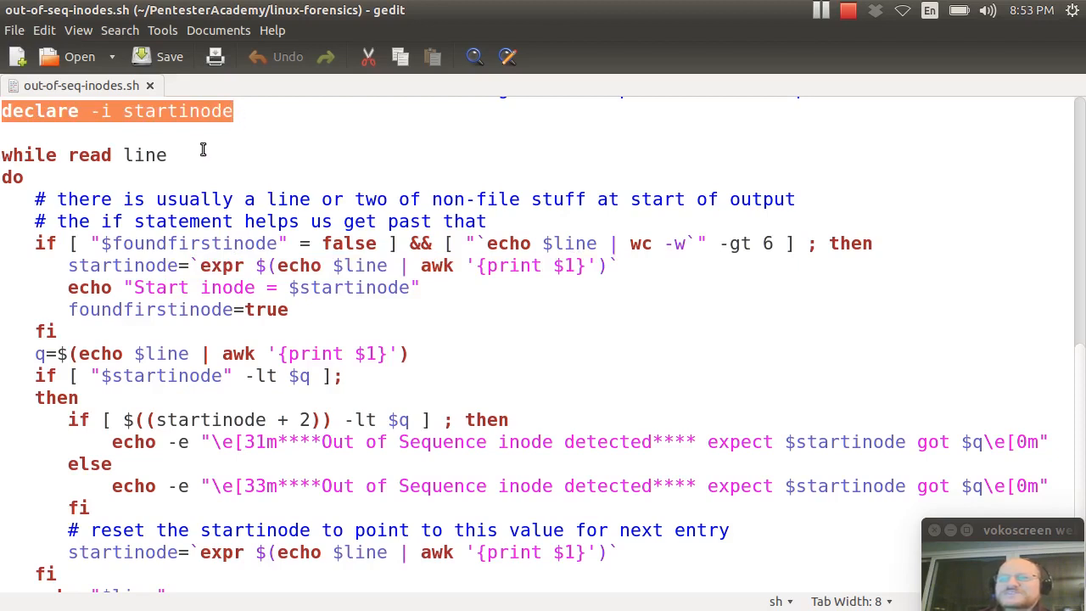
pyautogui.moveTo(181, 163)
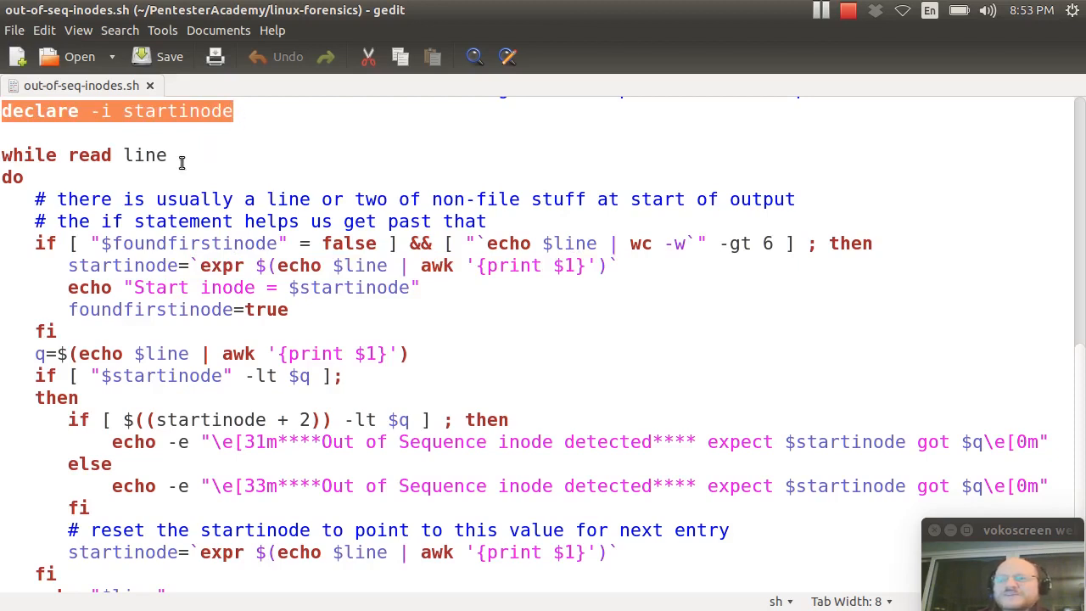
pyautogui.moveTo(347, 304)
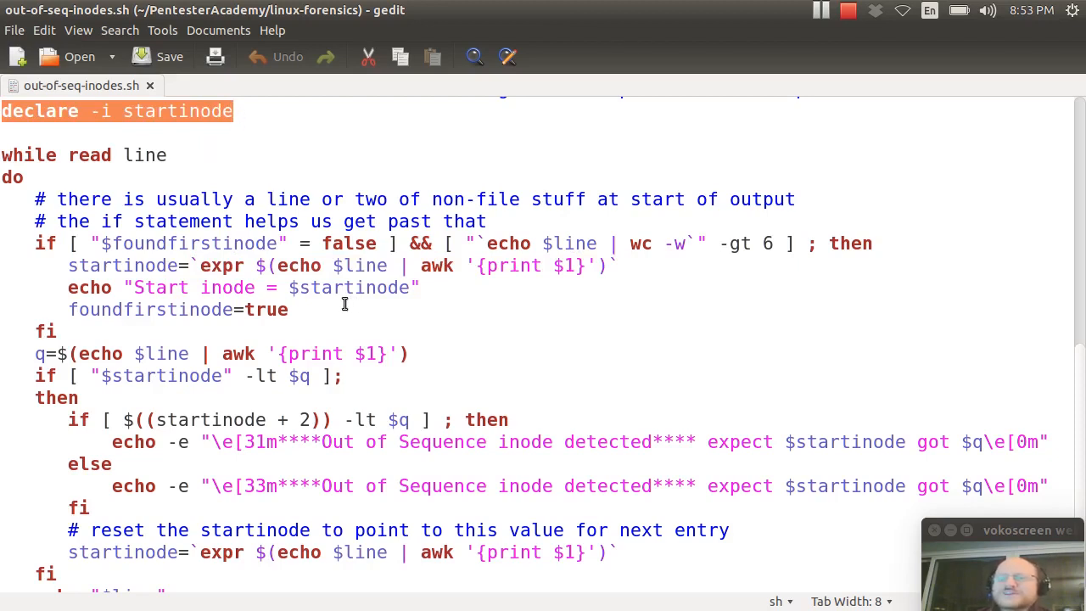
pyautogui.moveTo(338, 307)
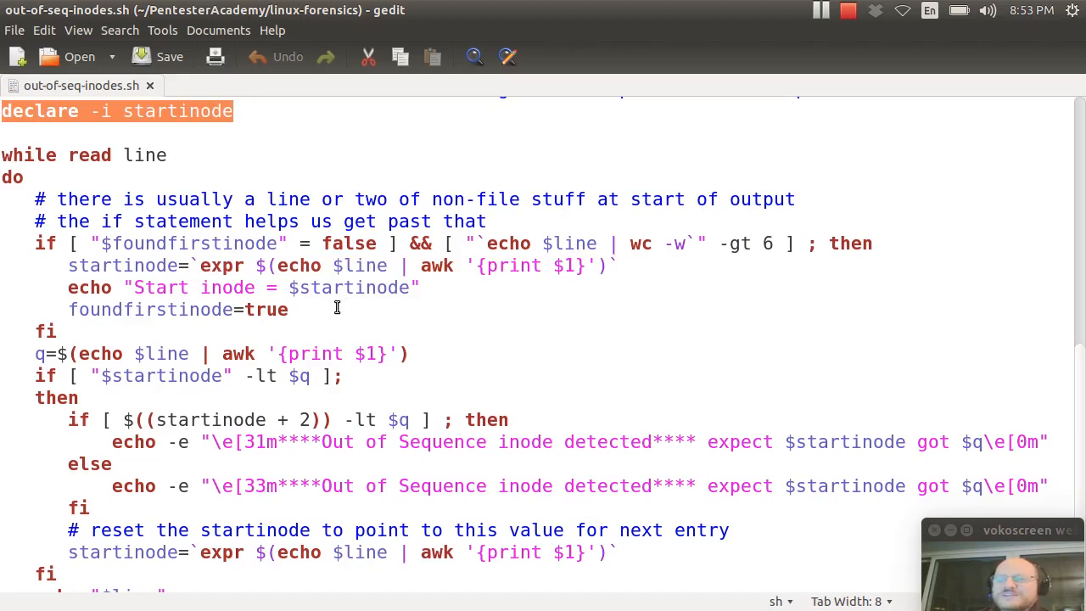
# Highlight the q assignment, the startinode comparison, the echo of each entry, the counter increment and the rm $templs cleanup
pyautogui.doubleClick(144, 309)
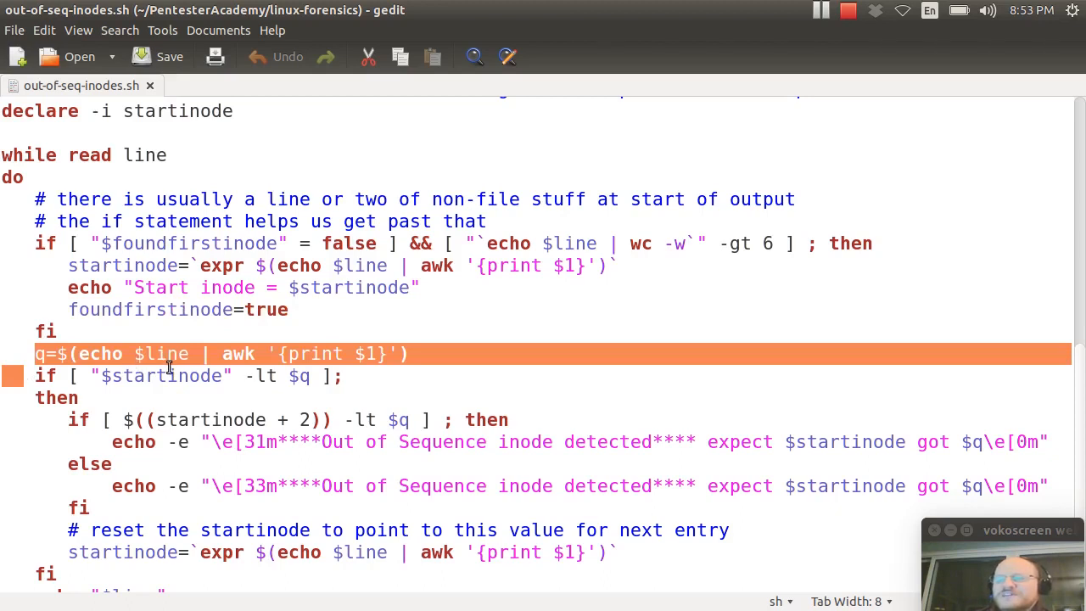
pyautogui.moveTo(219, 364)
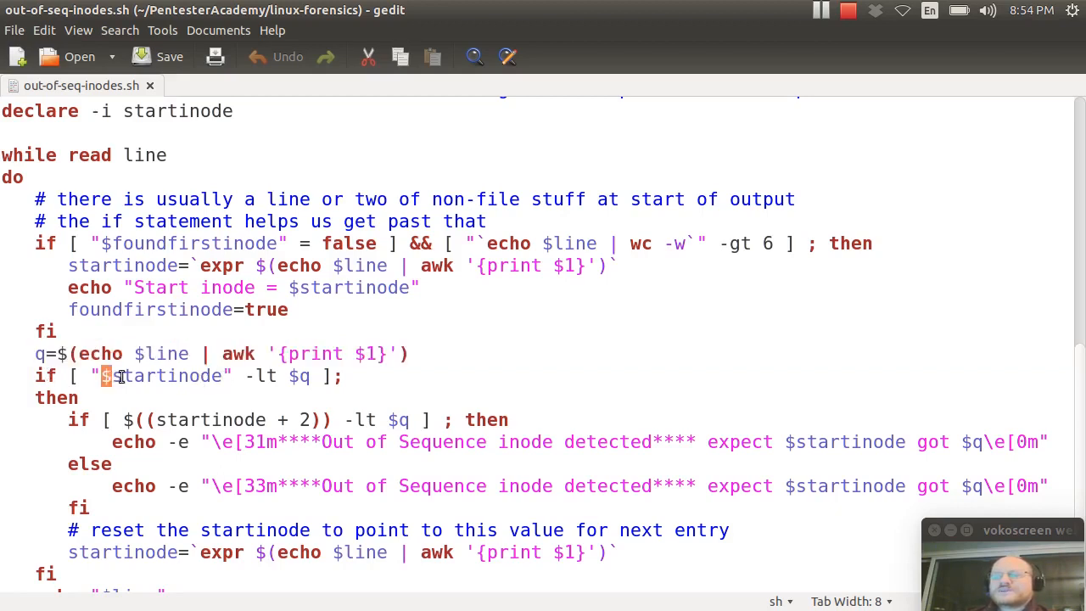
pyautogui.doubleClick(161, 377)
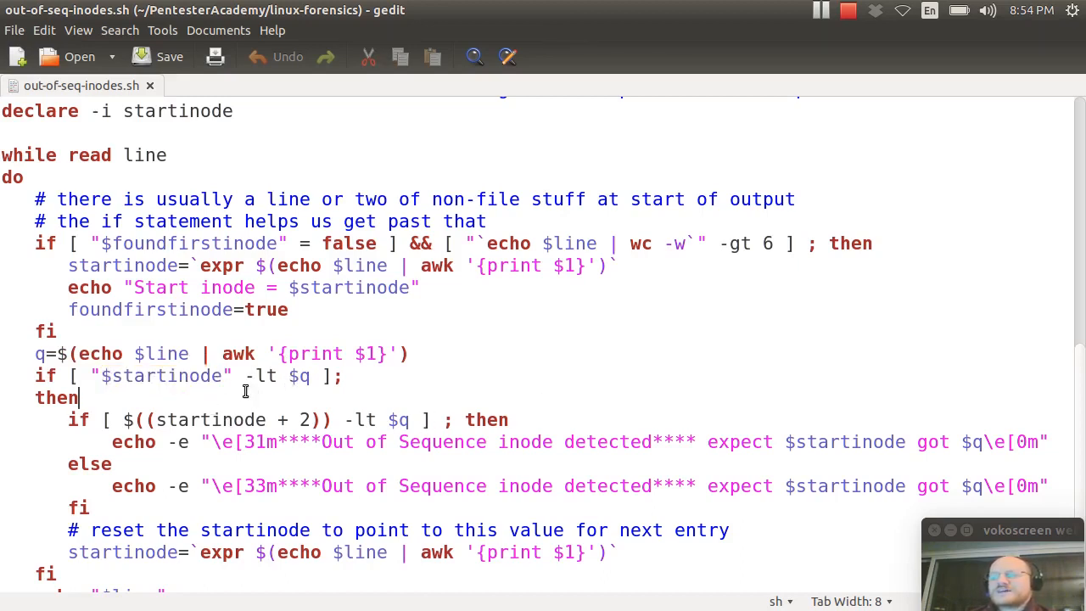
pyautogui.scroll(-3)
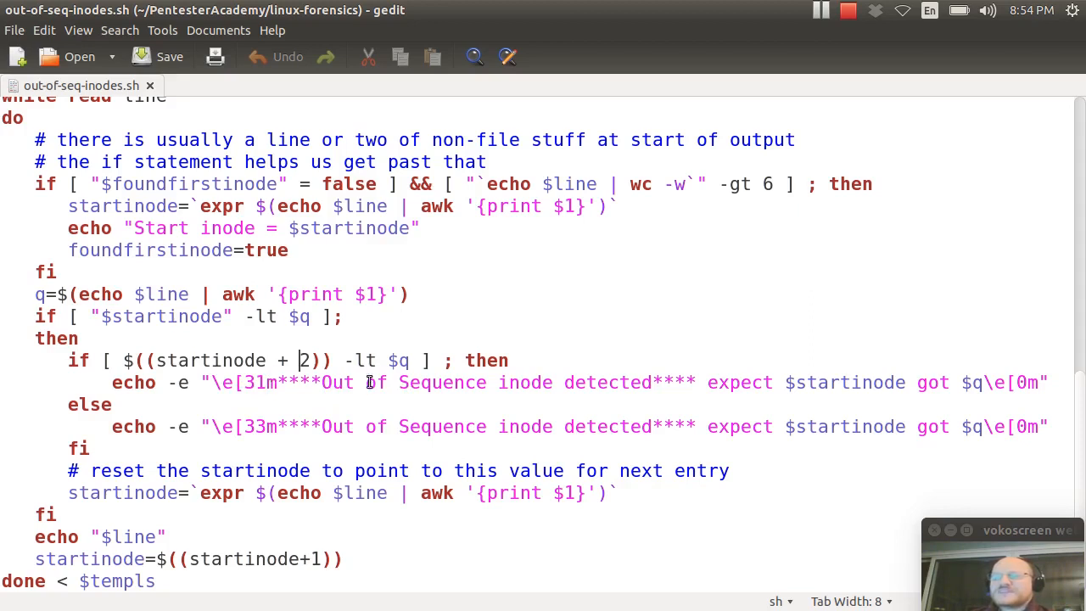
pyautogui.moveTo(808, 404)
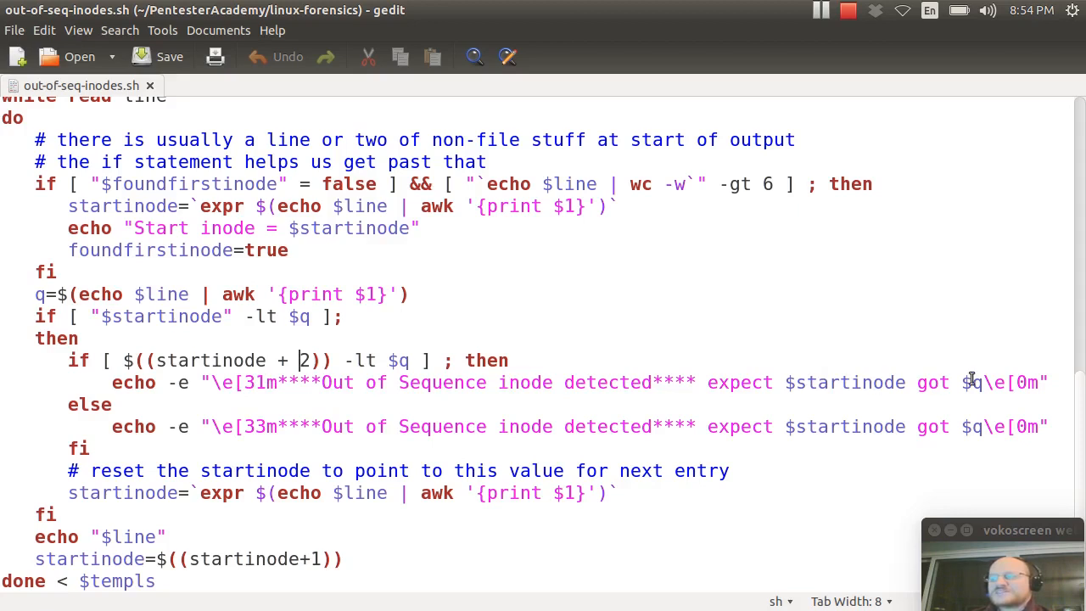
pyautogui.moveTo(574, 533)
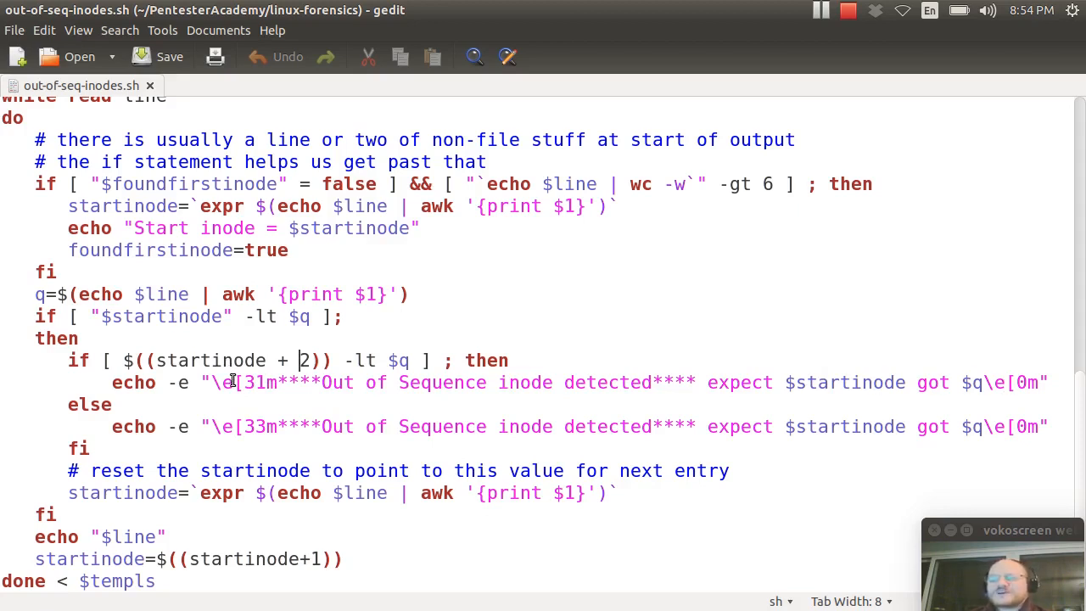
pyautogui.moveTo(312, 423)
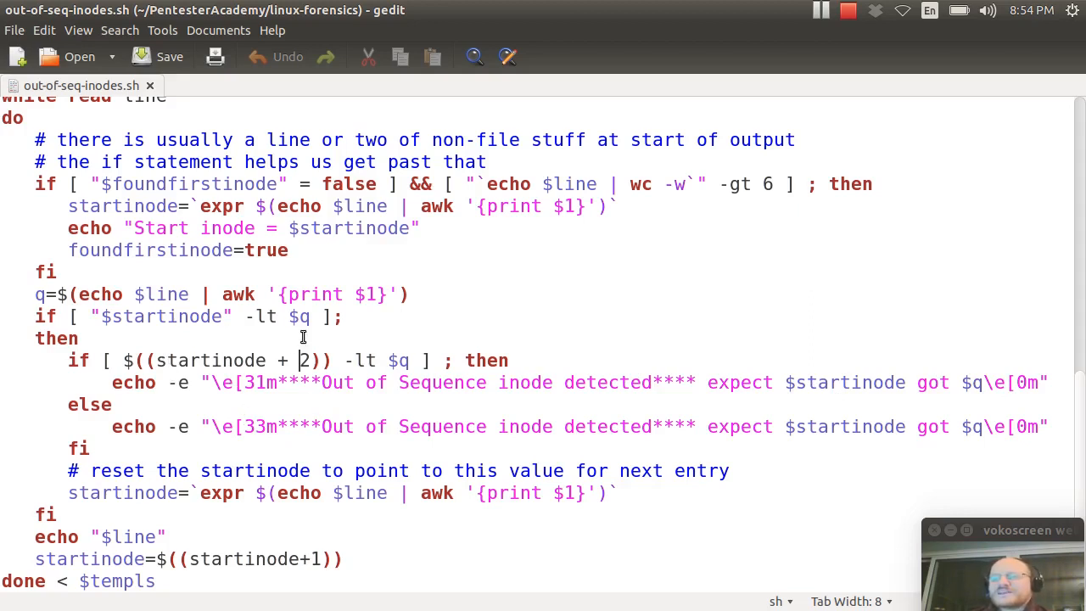
pyautogui.moveTo(72, 496)
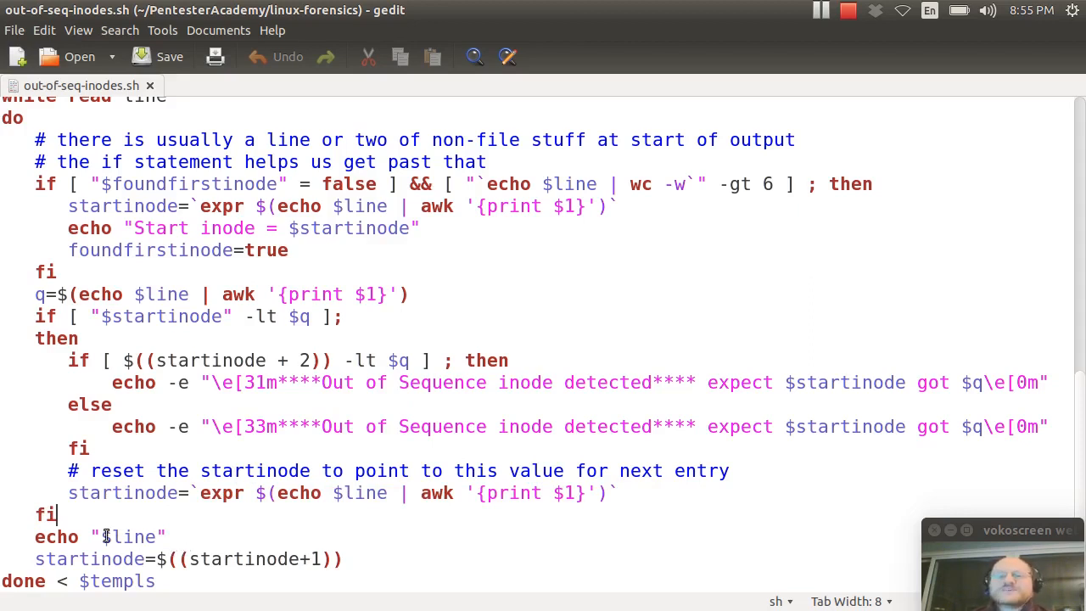
pyautogui.tripleClick(186, 558)
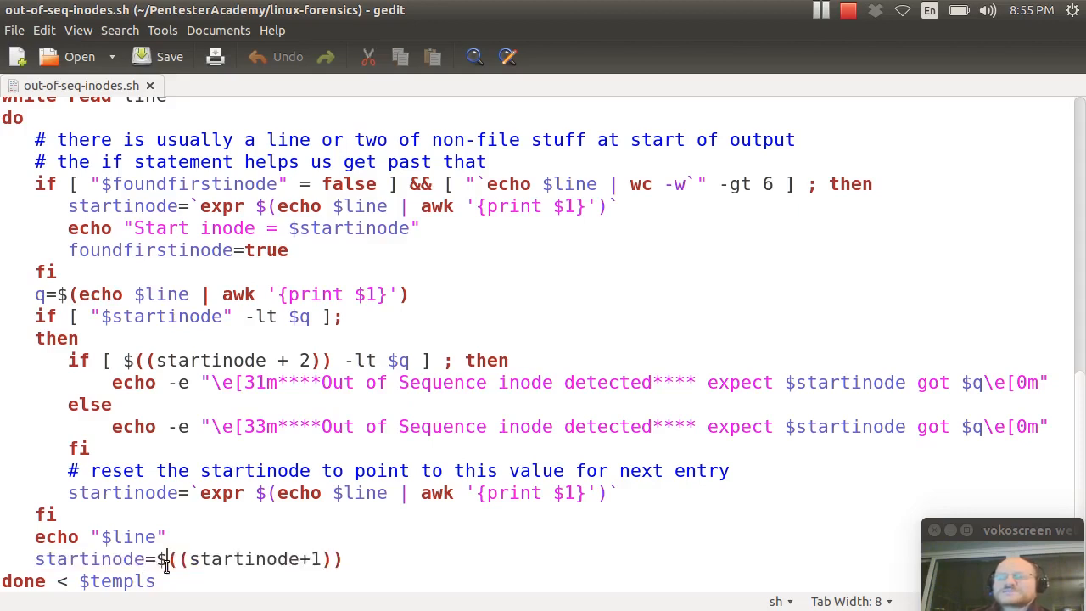
pyautogui.doubleClick(162, 558)
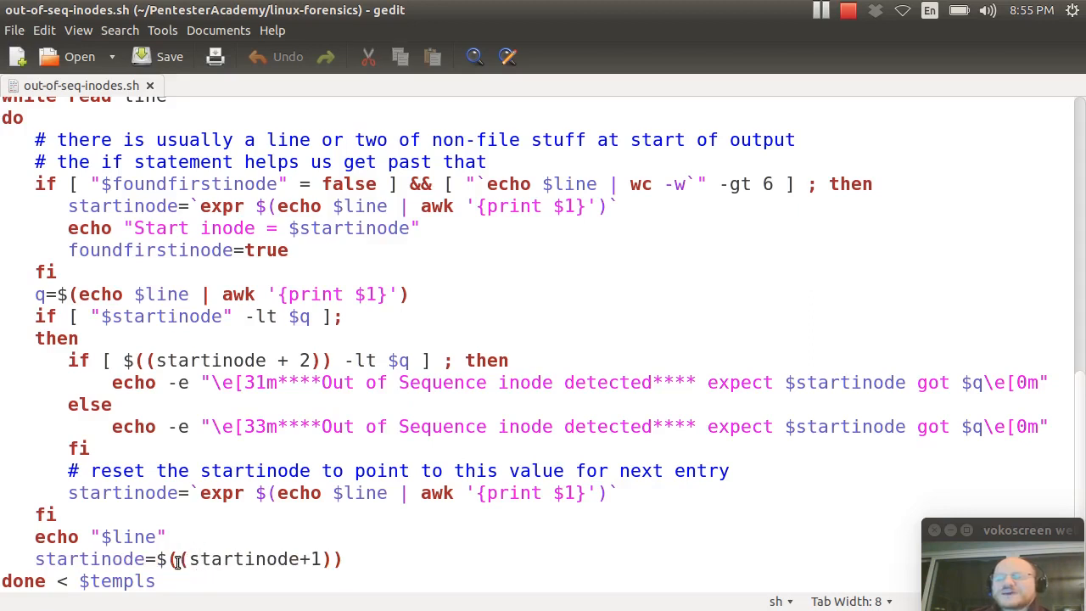
pyautogui.doubleClick(246, 558)
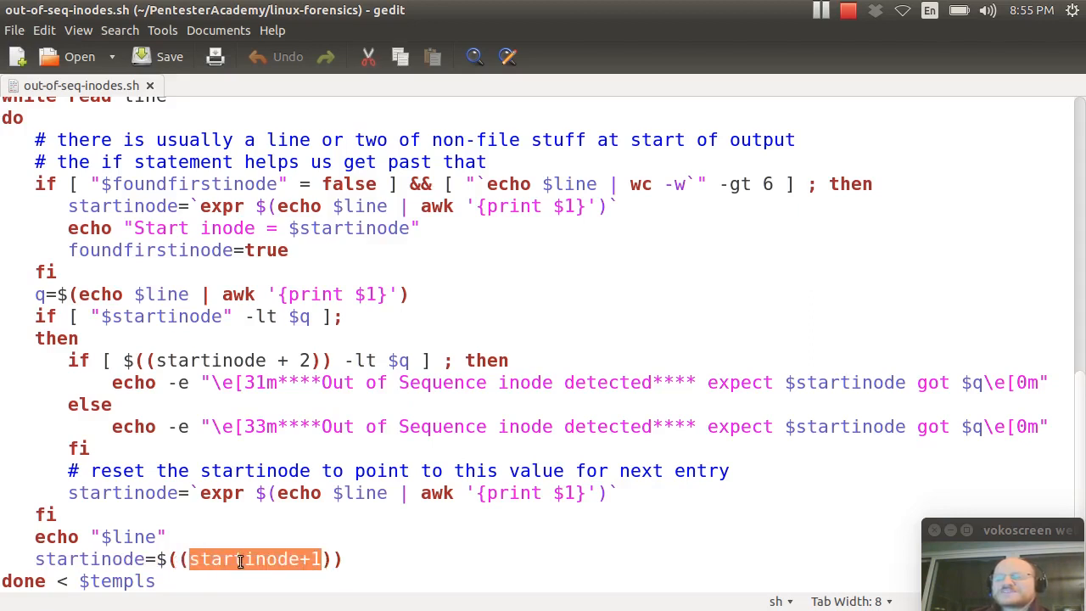
pyautogui.moveTo(312, 570)
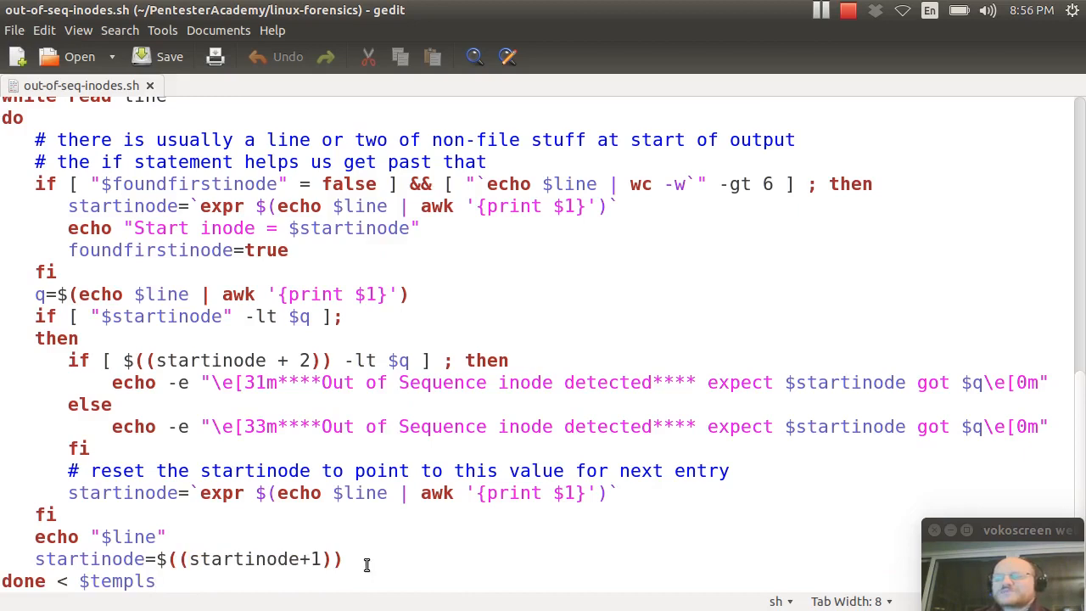
pyautogui.write('rm $templs')
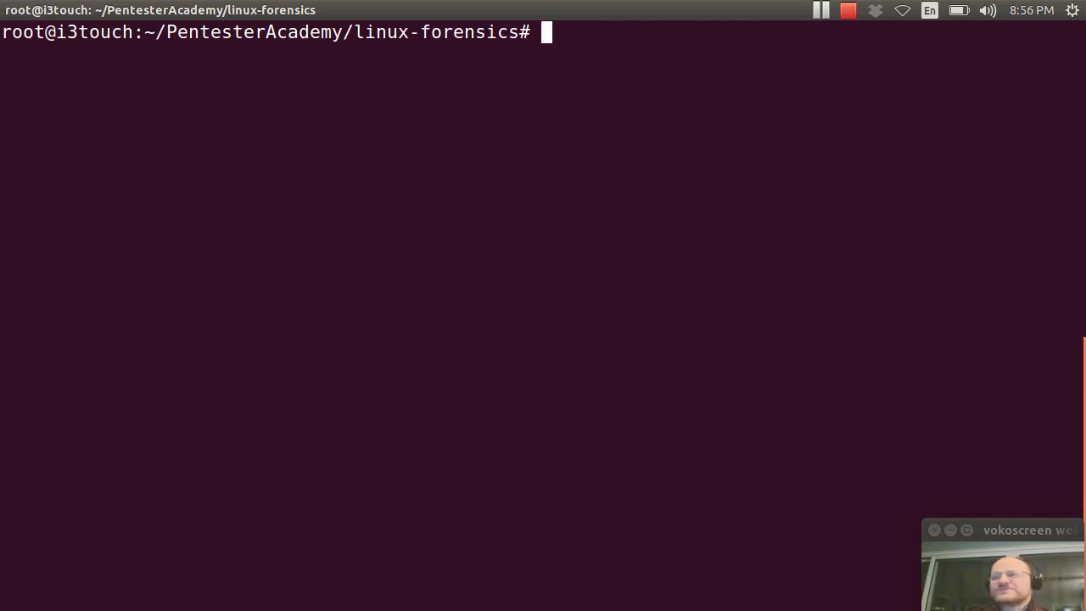
# Enter ./out-of-seq-inodes.sh /bin | more in the Terminal to scan the local /bin directory
pyautogui.write('./out-')
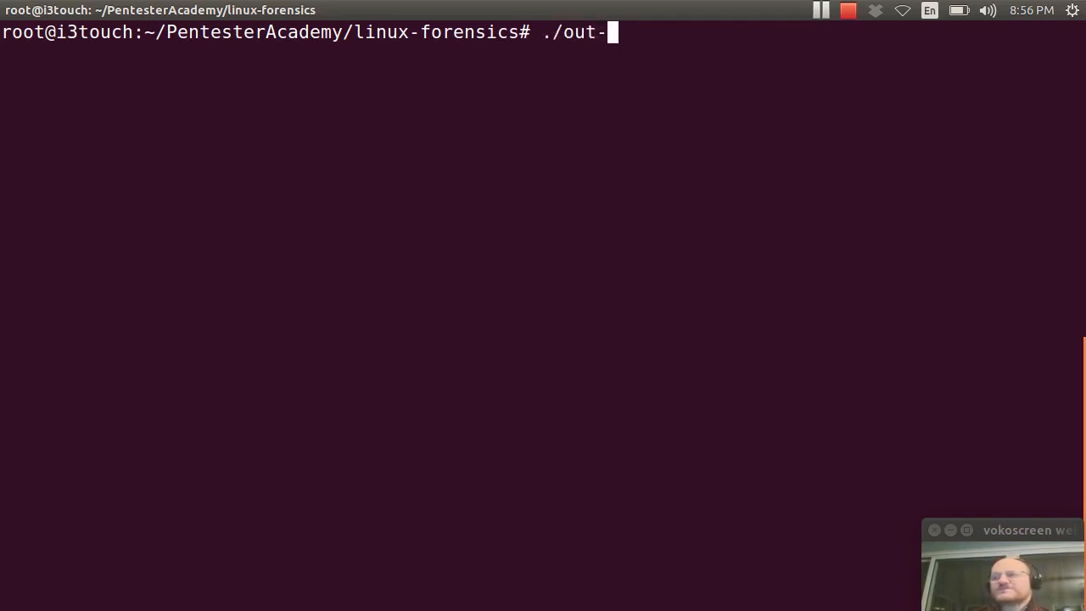
pyautogui.write('of-seq-inodes.sh /')
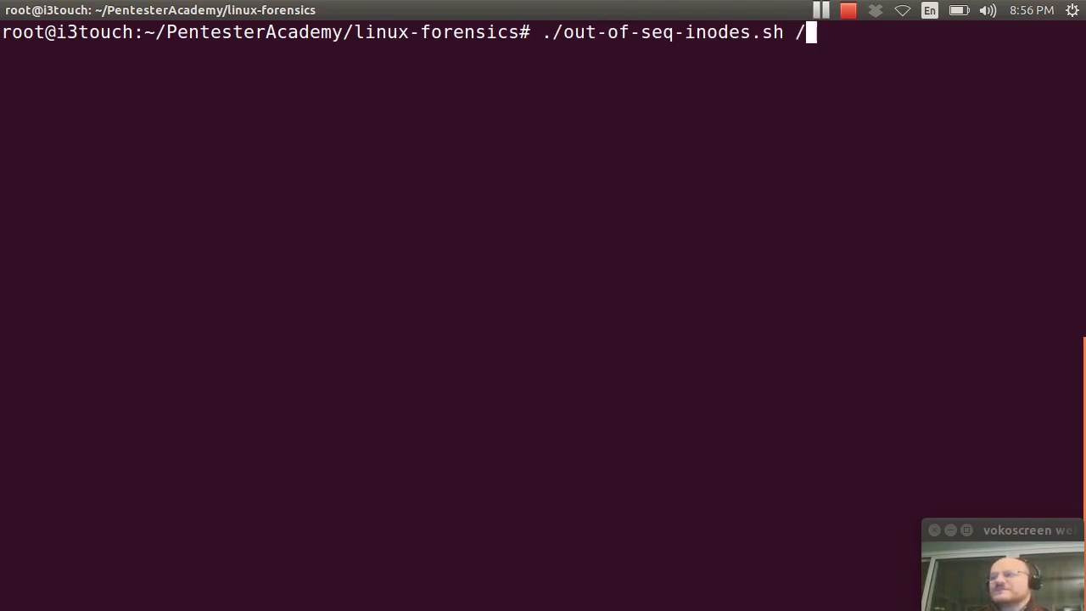
pyautogui.write('bin |')
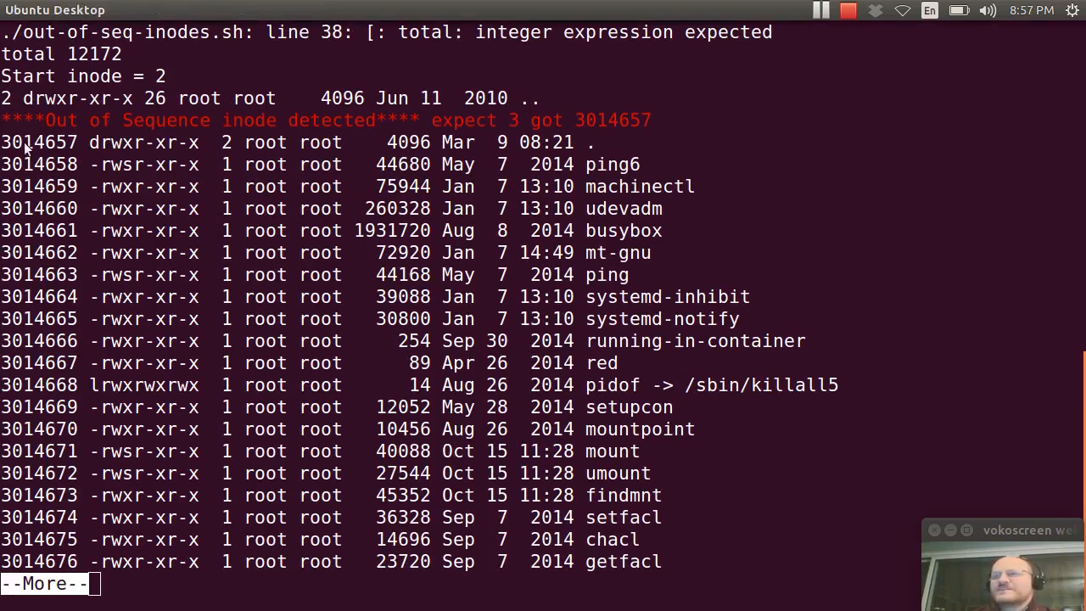
pyautogui.moveTo(71, 251)
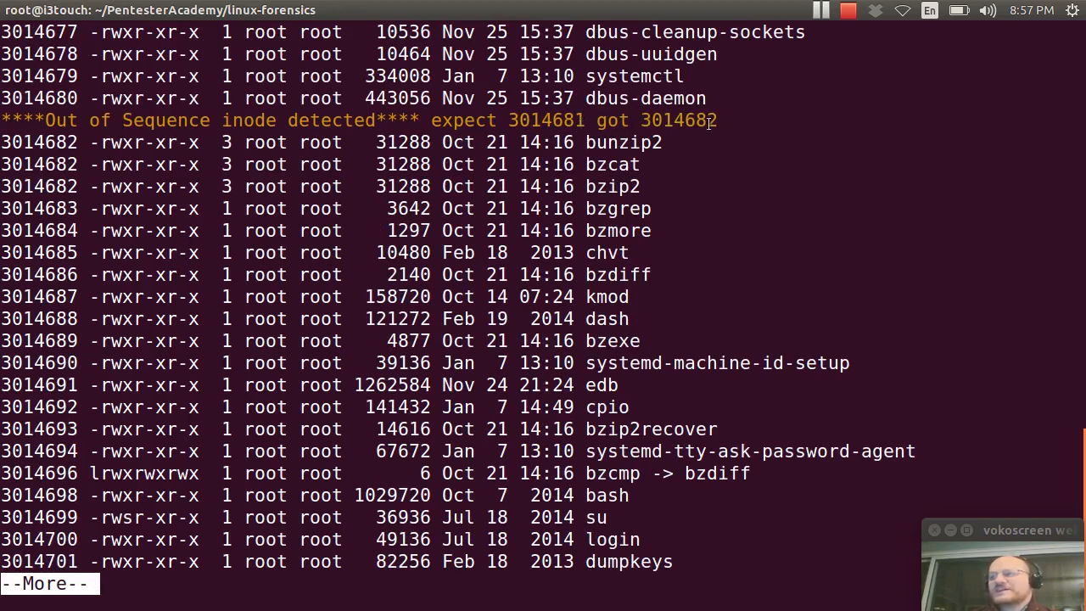
pyautogui.moveTo(560, 254)
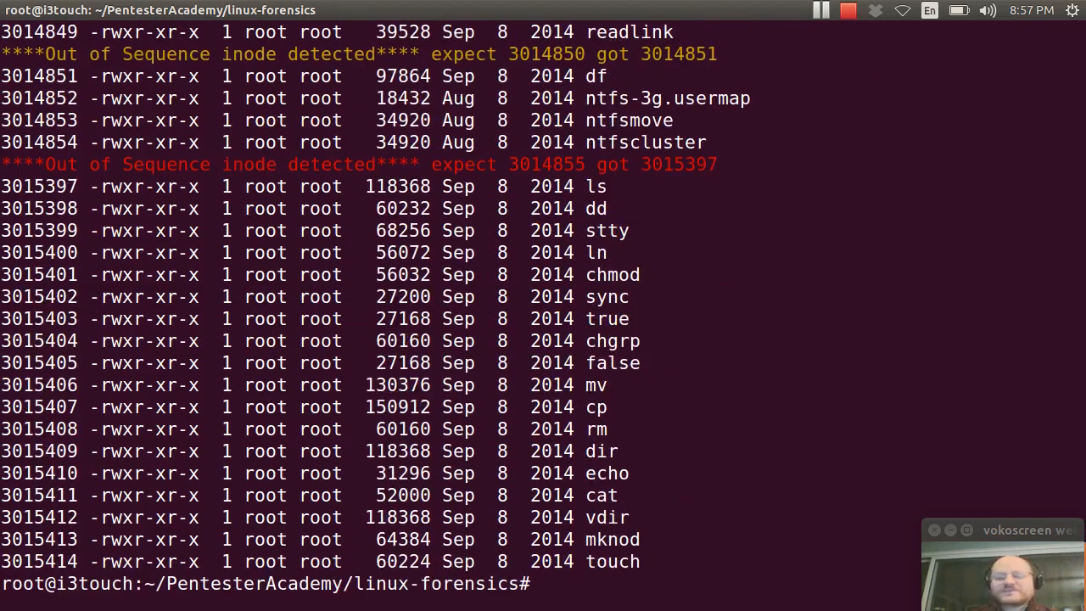
# Rerun the inode gap scan on the local /sbin directory through more
pyautogui.write('./out-of-seq-inodes.sh /bin |more')
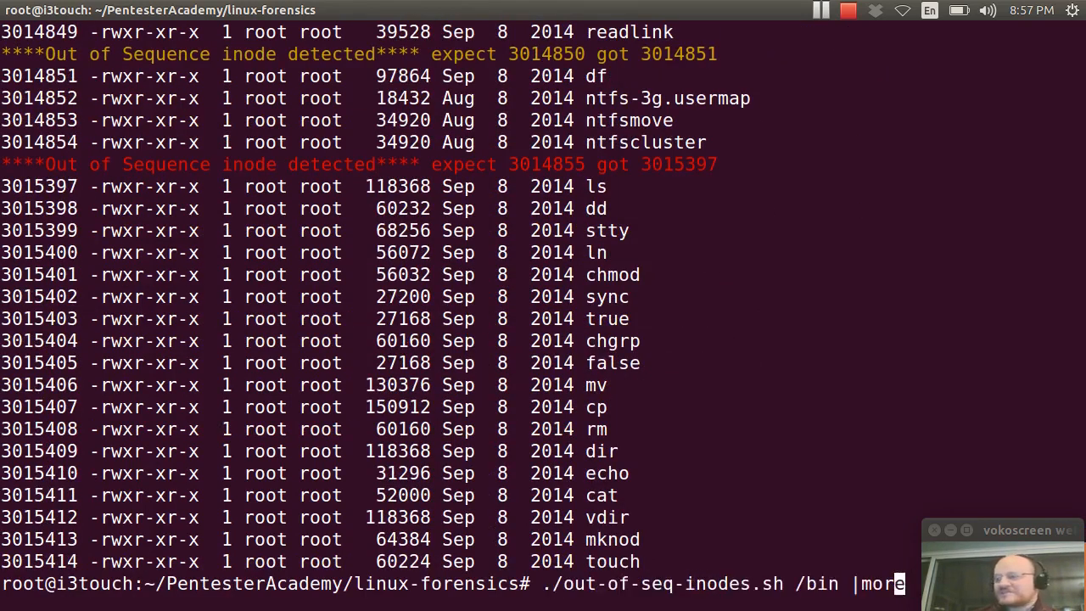
pyautogui.write('sbin')
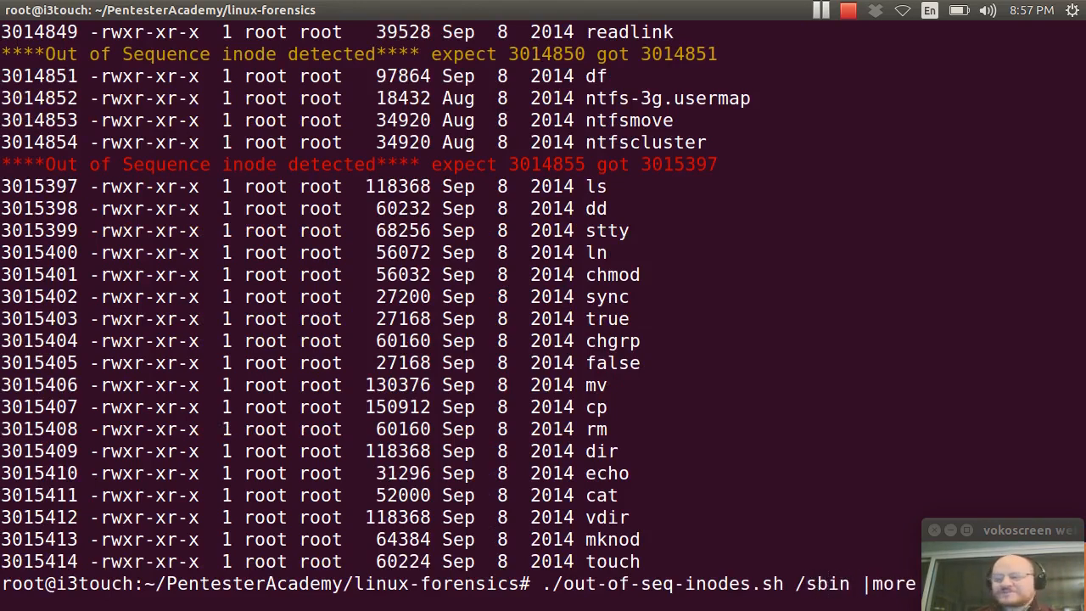
pyautogui.press('space')
pyautogui.write('./mount-image.')
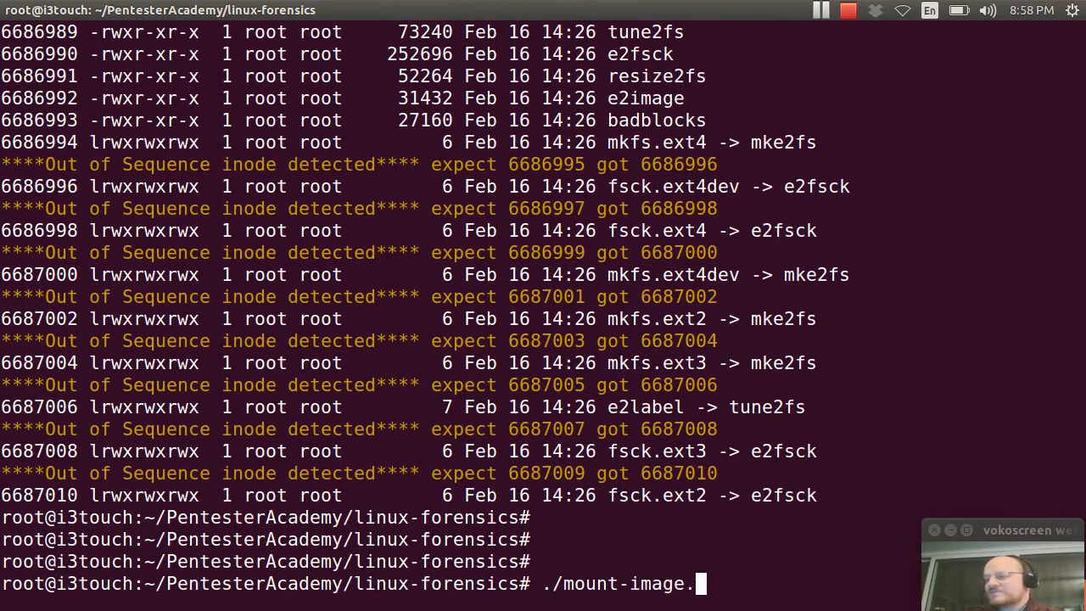
# Launch ./mount-image.py on the disk image under /media/phil
pyautogui.write('py')
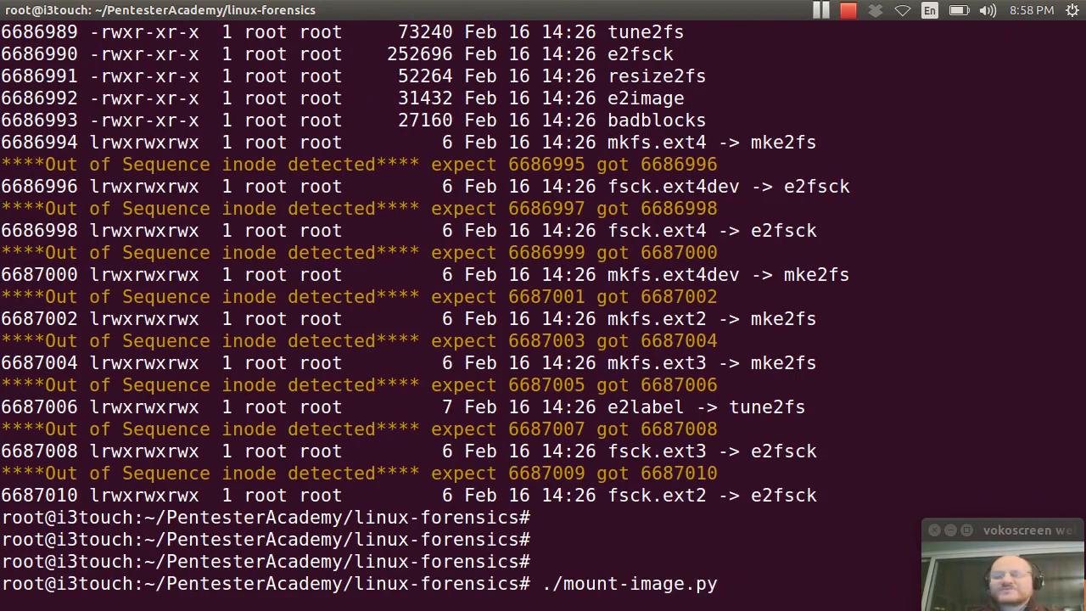
pyautogui.write('/me')
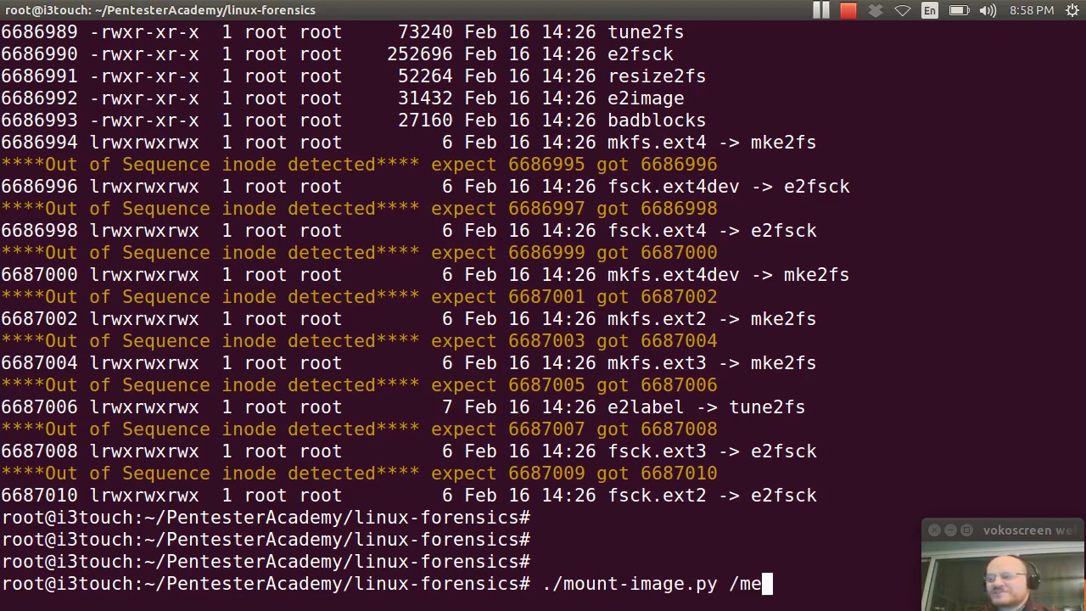
pyautogui.write('dia/phil/TOSHIB')
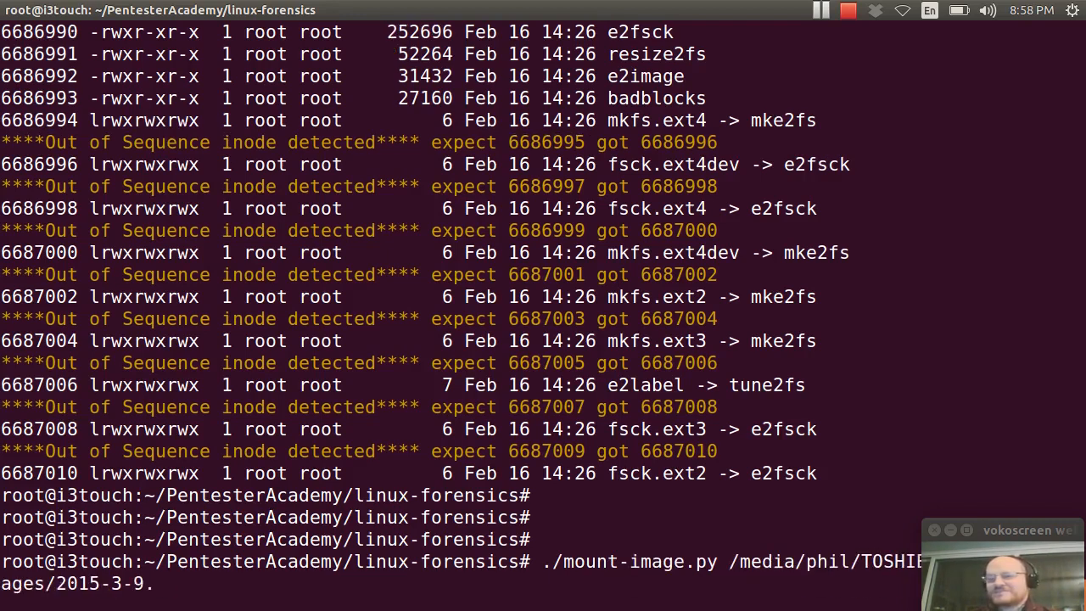
pyautogui.write('img')
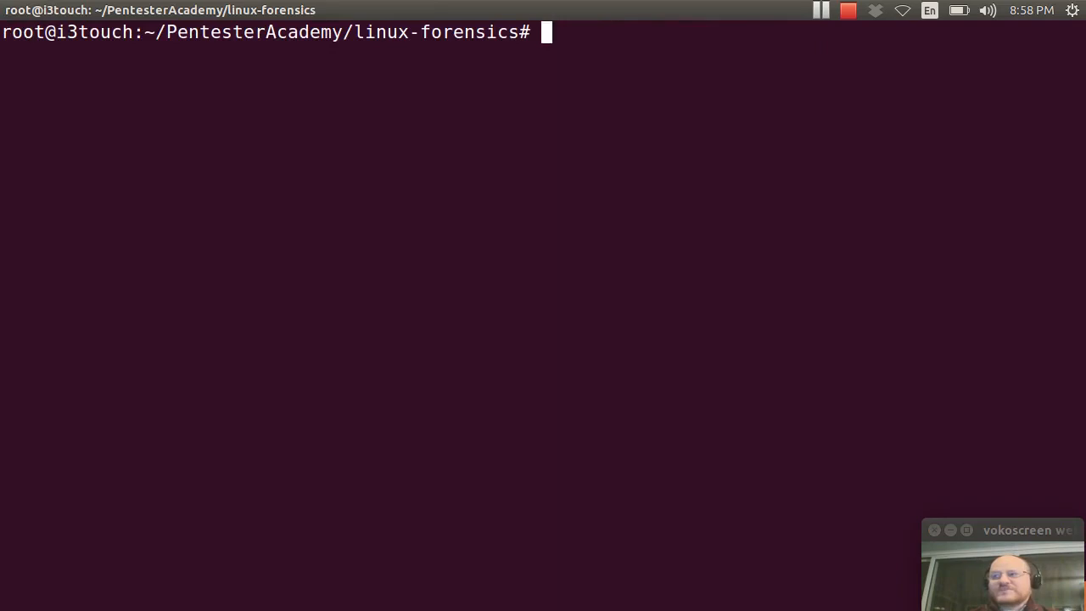
# Scan the mounted image's /media/part0/bin with out-of-seq-inodes.sh and page through the flagged gaps
pyautogui.write('./out-of-seq-inodes.sh /media/')
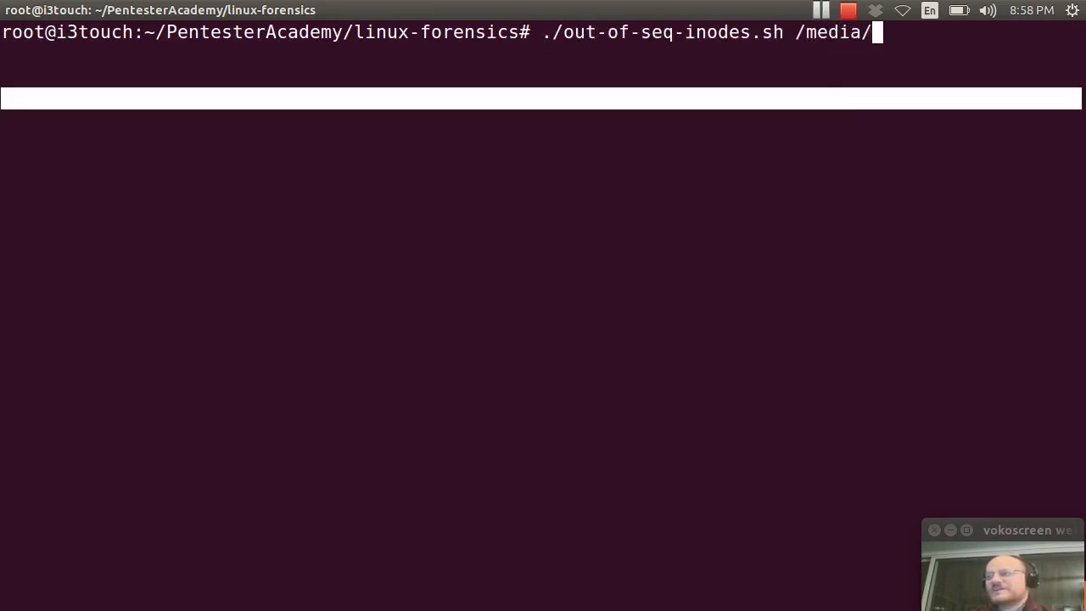
pyautogui.write('part0/bin')
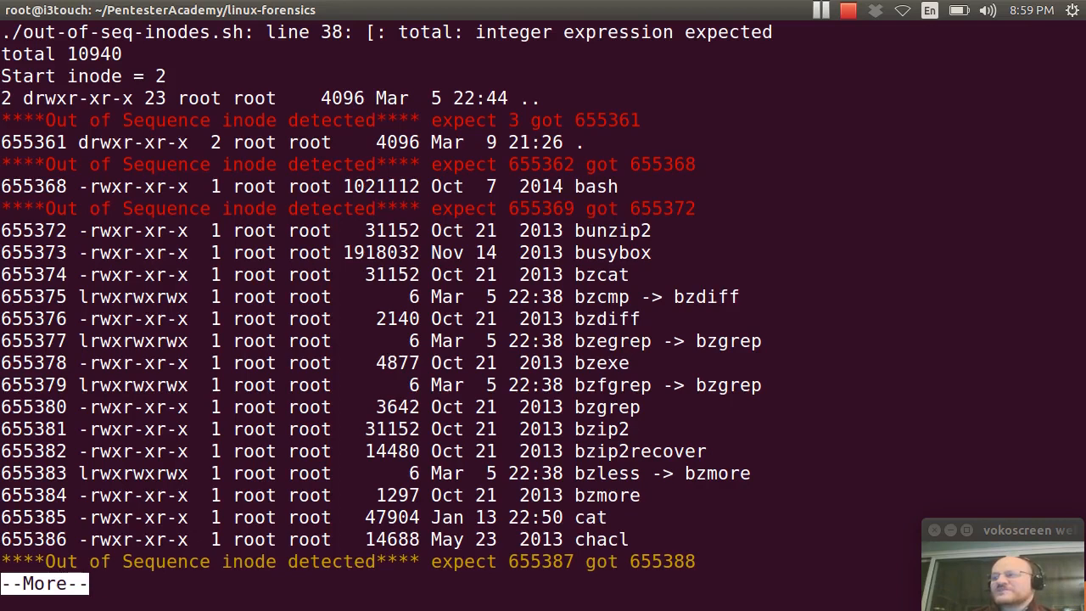
pyautogui.press('space')
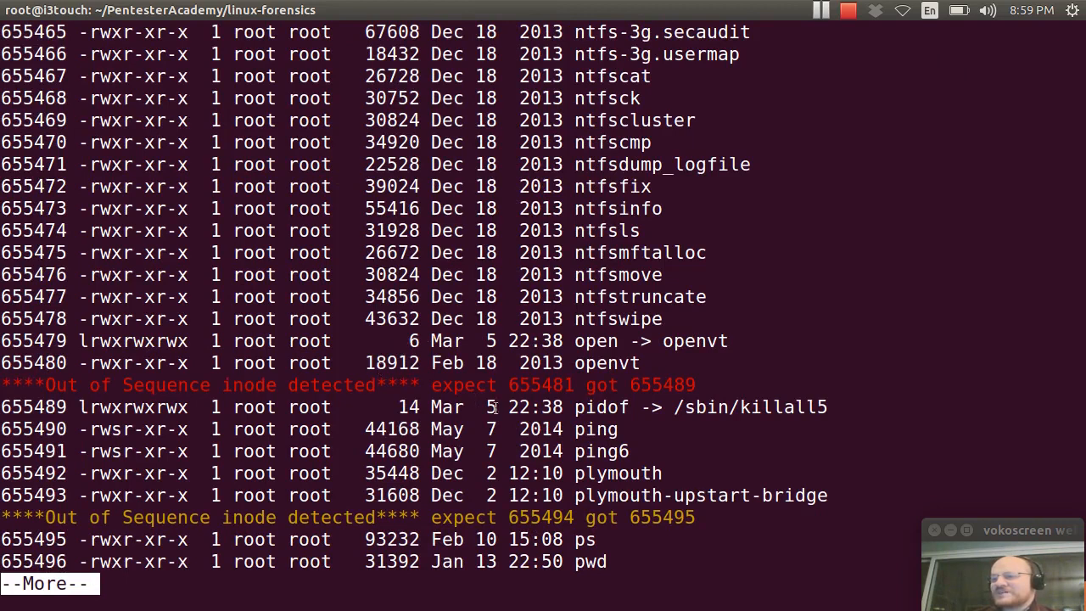
pyautogui.moveTo(563, 399)
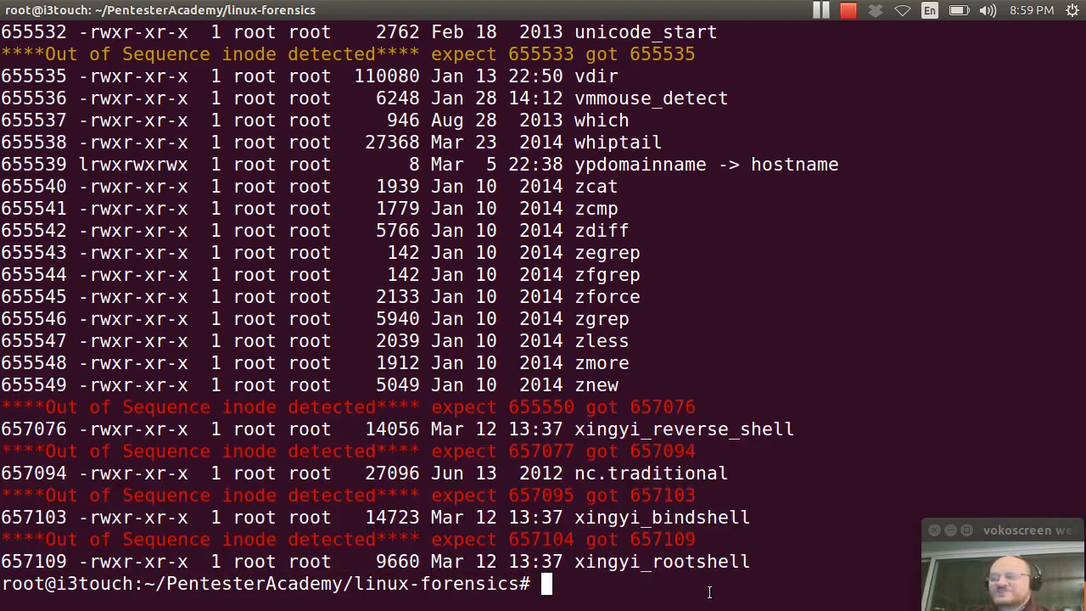
# Scan /media/part0/sbin with out-of-seq-inodes.sh | more and page to the end of the flagged output
pyautogui.write('./out-of-seq-inodes.sh /media/part0')
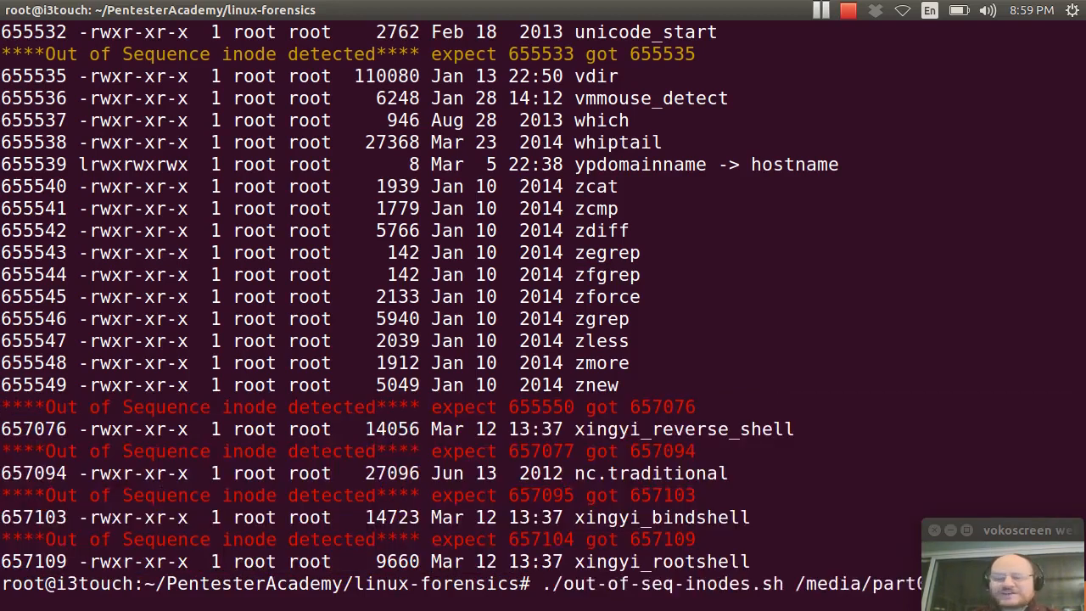
pyautogui.write('|more')
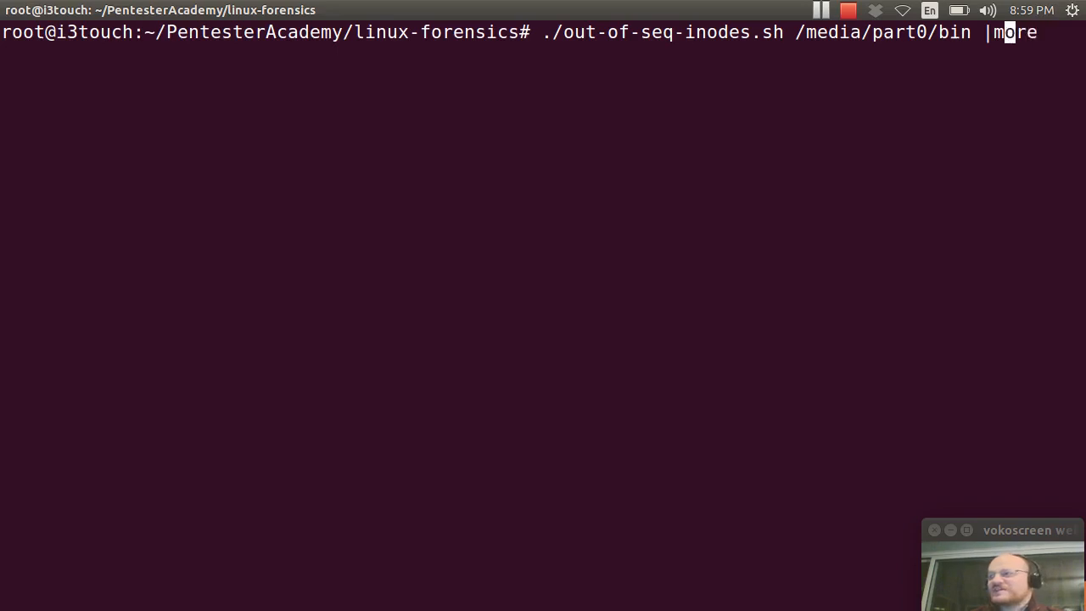
pyautogui.press('Return')
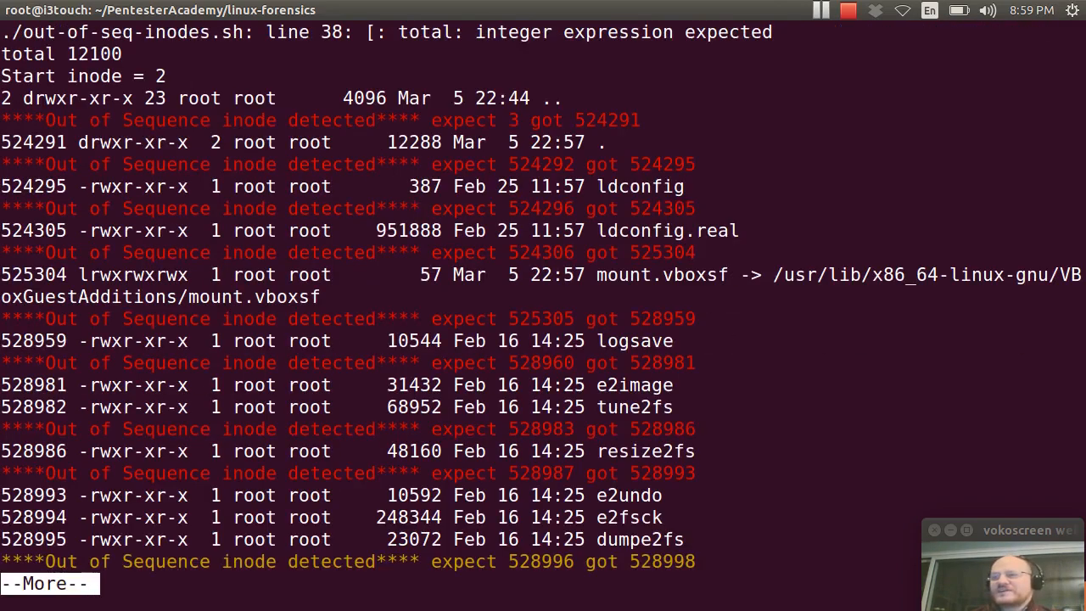
pyautogui.press('space')
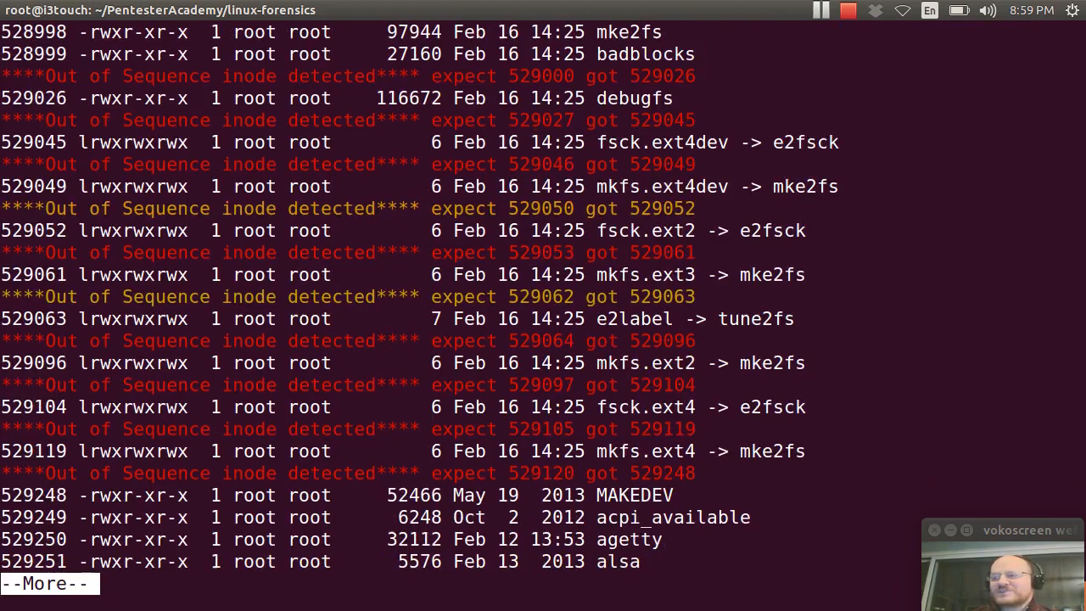
pyautogui.press('space')
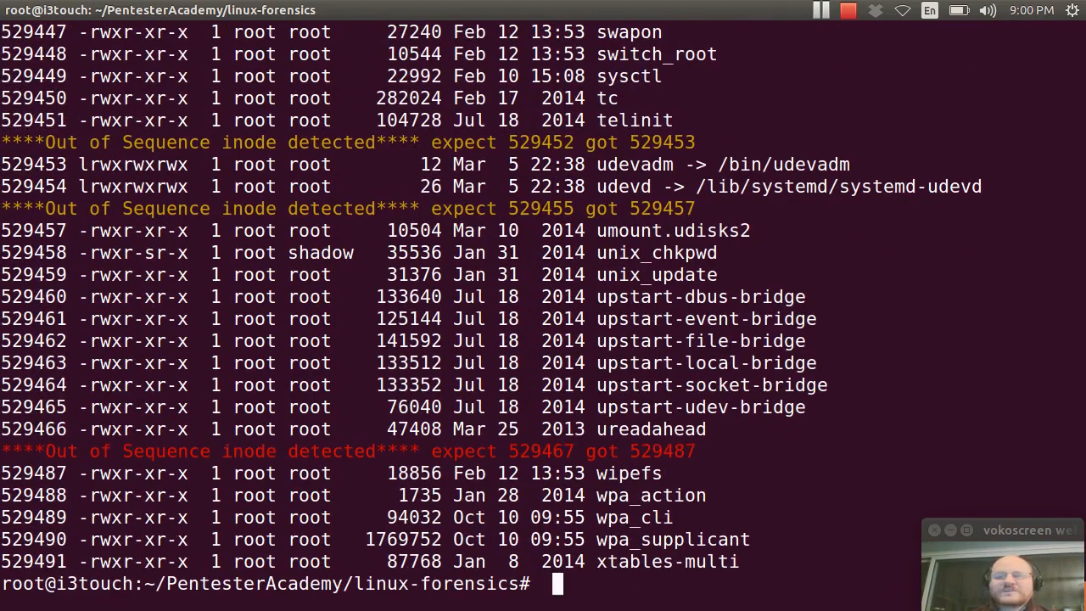